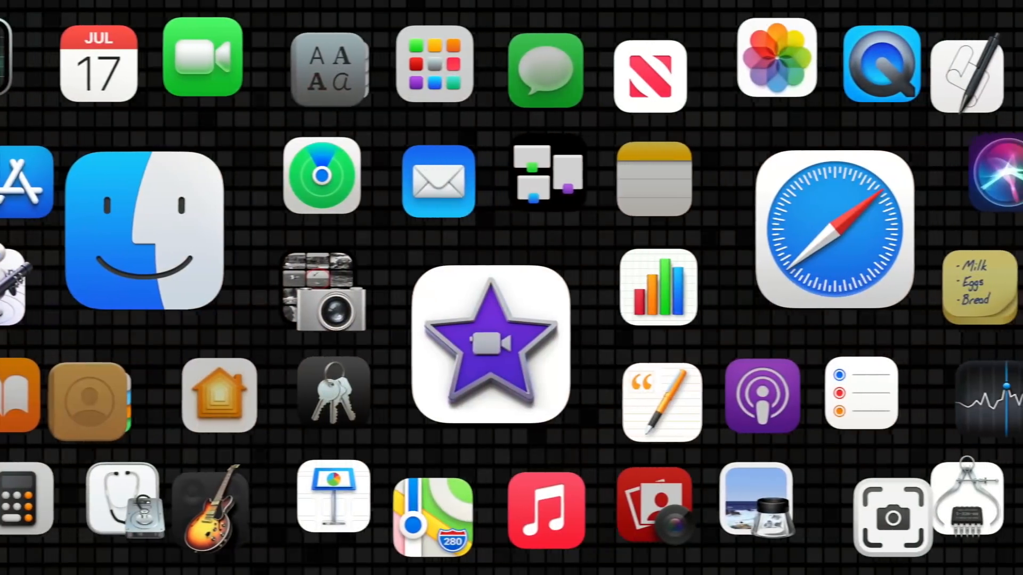
Launch Reminders so the main window shows the Task List with its twelve reminders.
{"action": "left_click", "coordinate": [863, 395]}
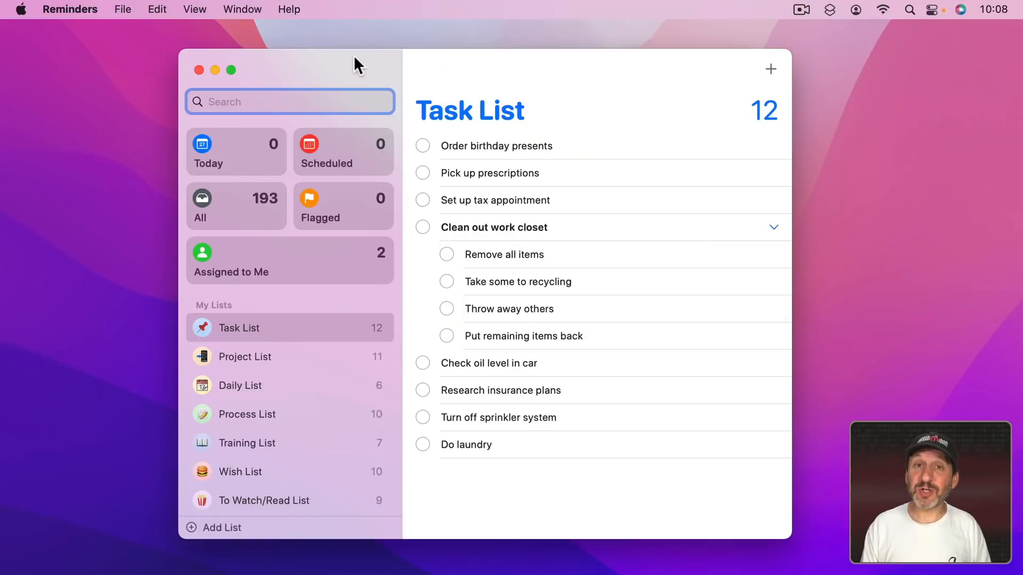
{"action": "mouse_move", "coordinate": [360, 281]}
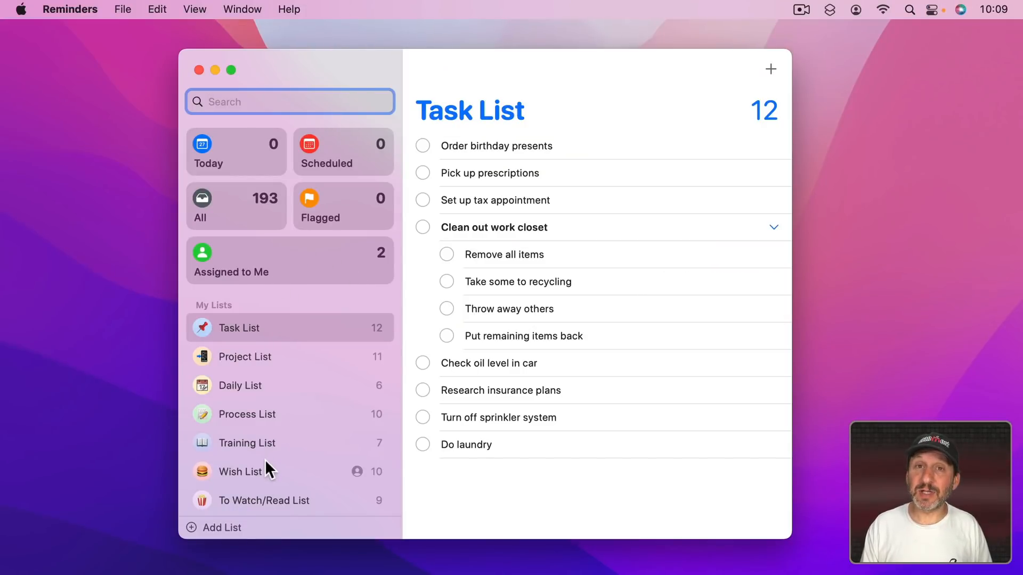
{"action": "mouse_move", "coordinate": [494, 492]}
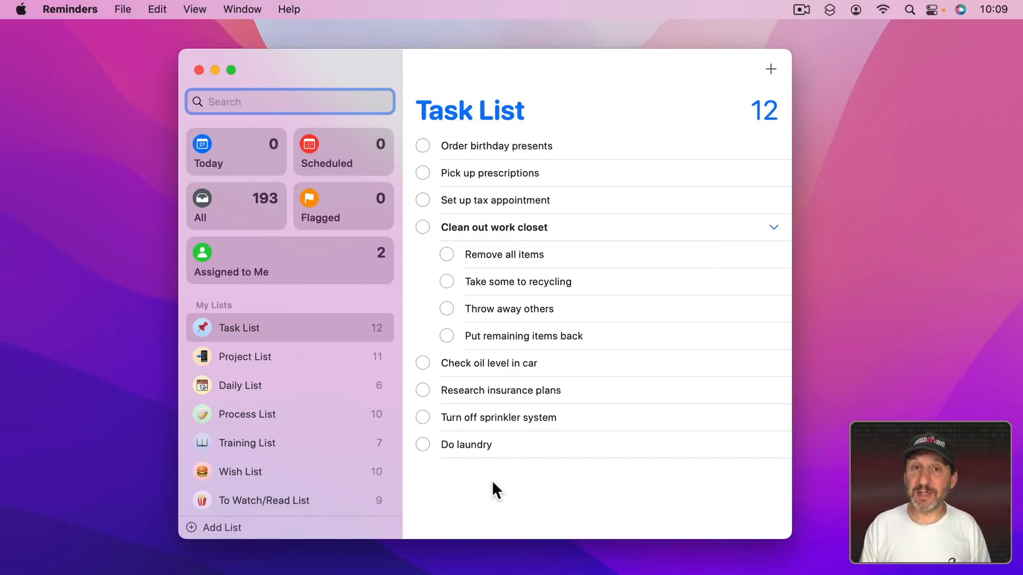
{"action": "mouse_move", "coordinate": [504, 395]}
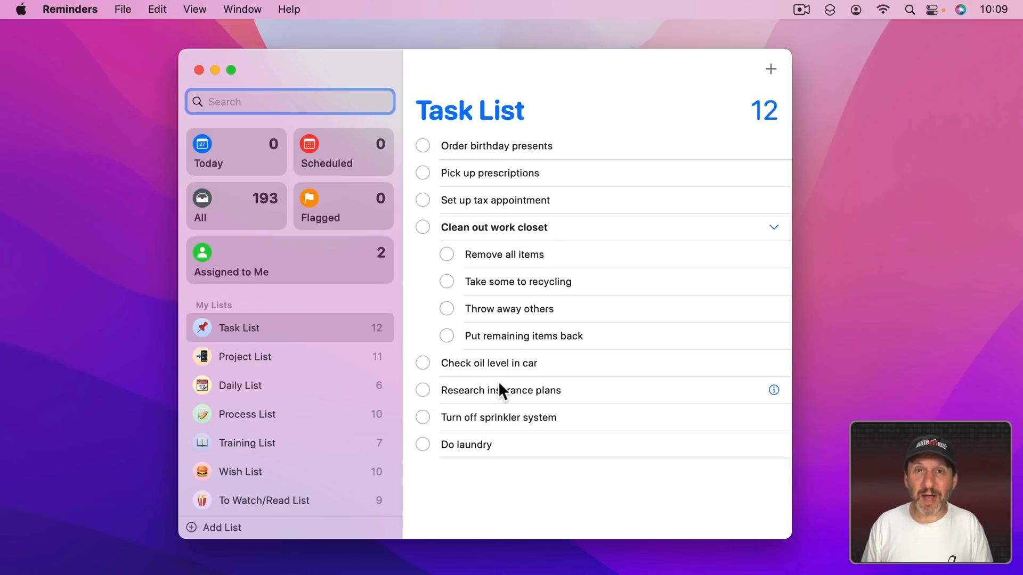
{"action": "mouse_move", "coordinate": [334, 421]}
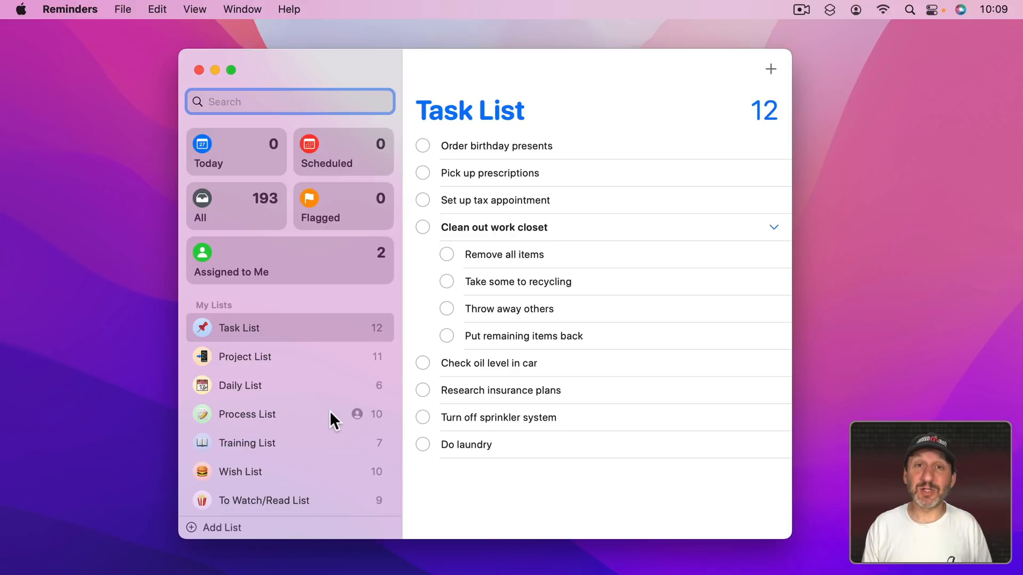
Create a new list and name it Daily Reminders.
{"action": "left_click", "coordinate": [123, 9]}
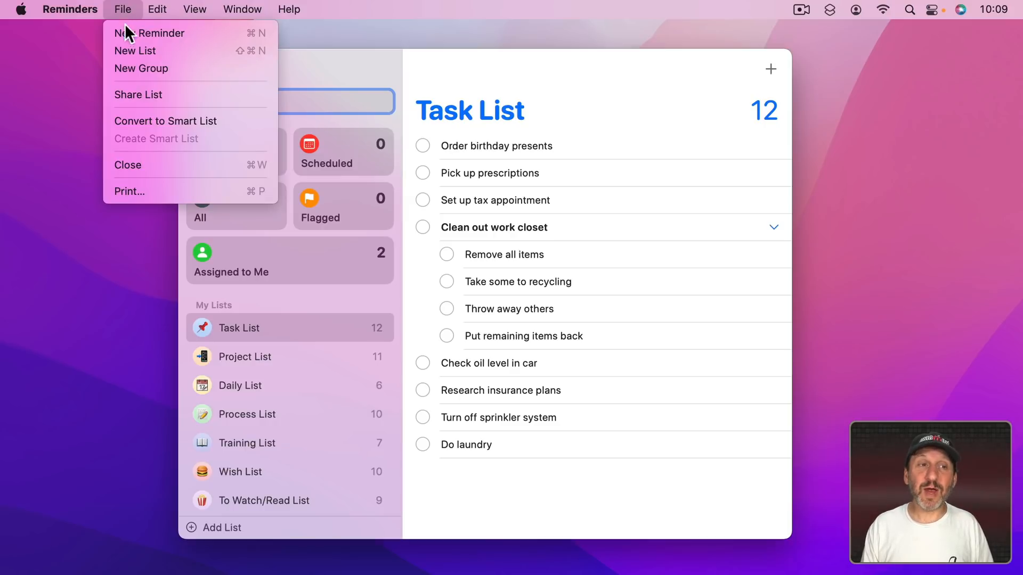
{"action": "left_click", "coordinate": [134, 50]}
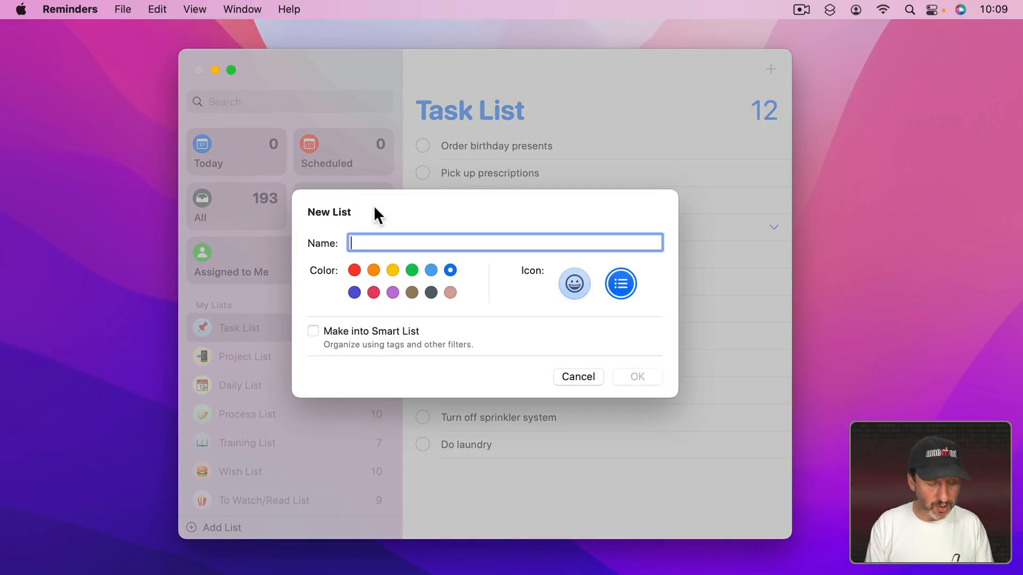
{"action": "type", "text": "Daily Reminders"}
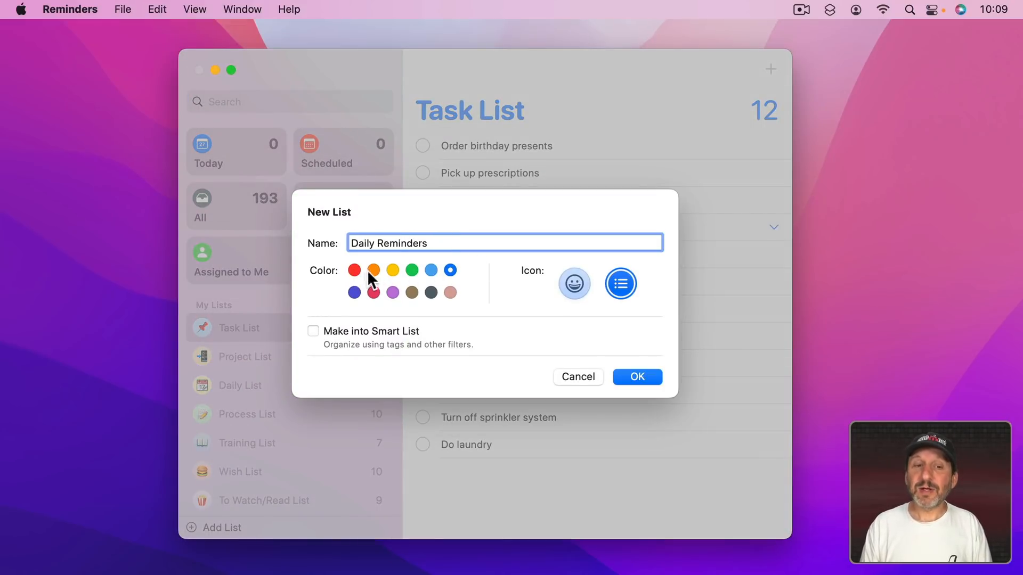
Give the list the pill emoji icon and blue colour, then confirm its creation.
{"action": "left_click", "coordinate": [574, 283]}
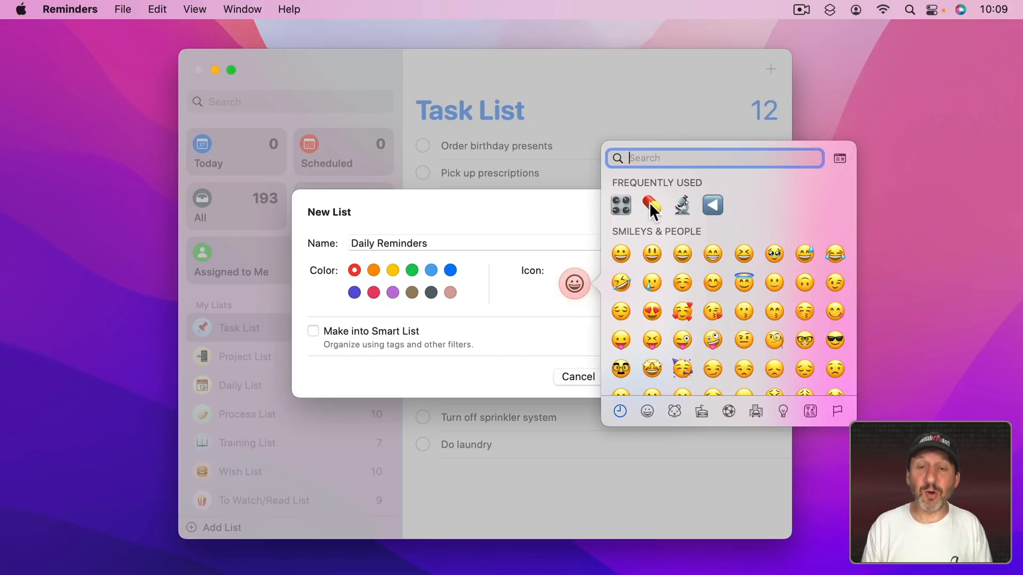
{"action": "type", "text": "pill"}
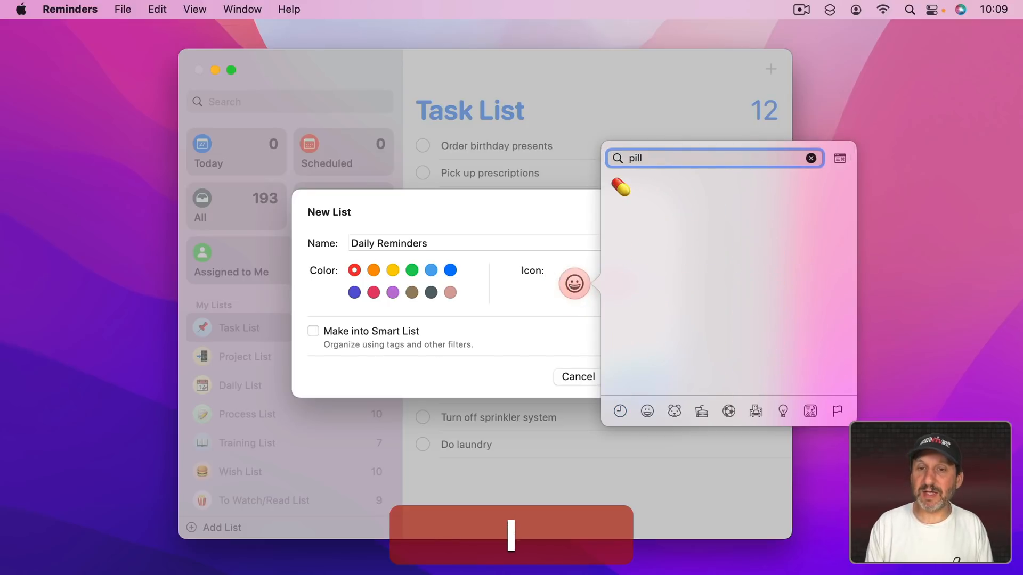
{"action": "left_click", "coordinate": [621, 188]}
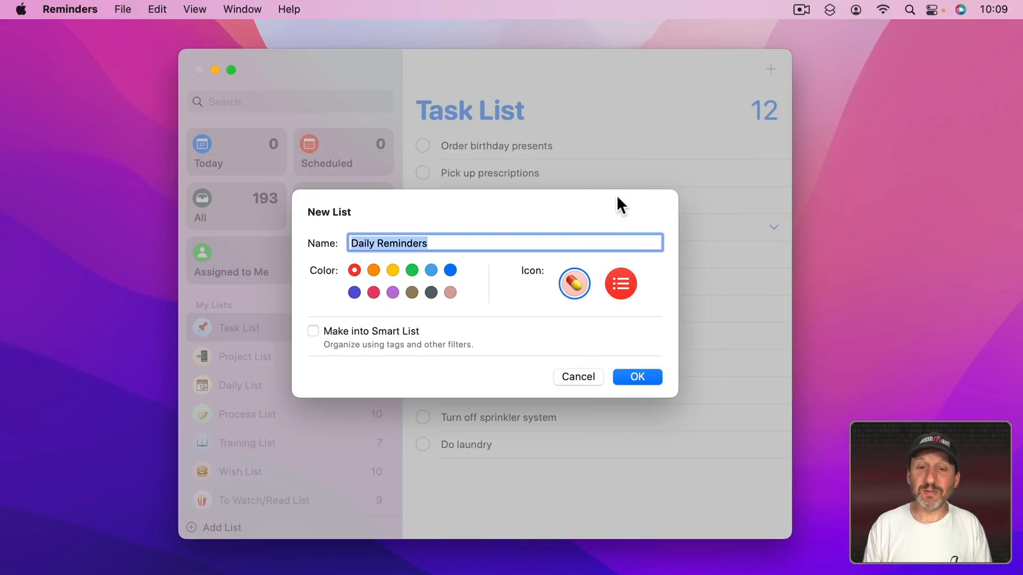
{"action": "left_click", "coordinate": [450, 270]}
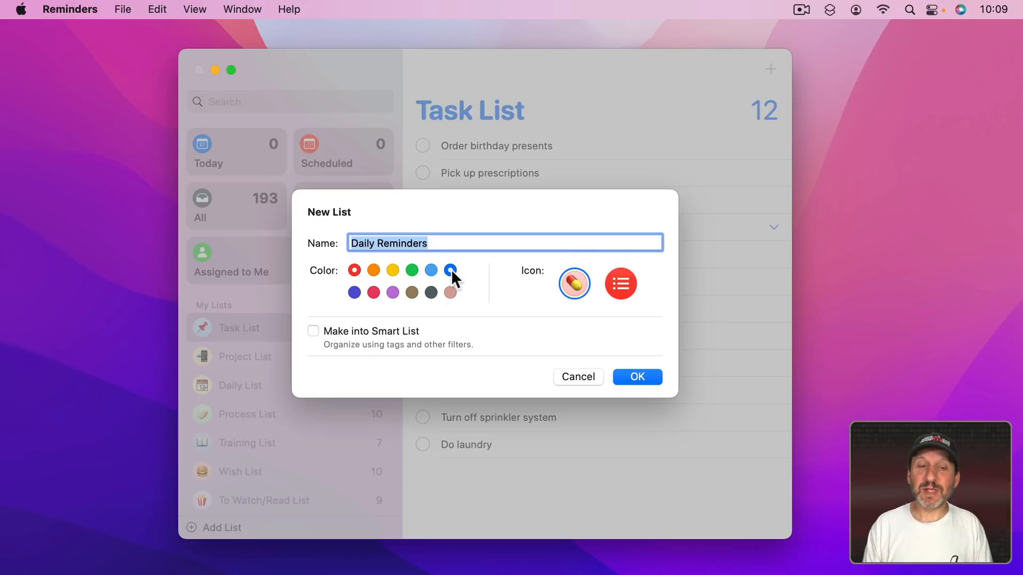
{"action": "left_click", "coordinate": [637, 377]}
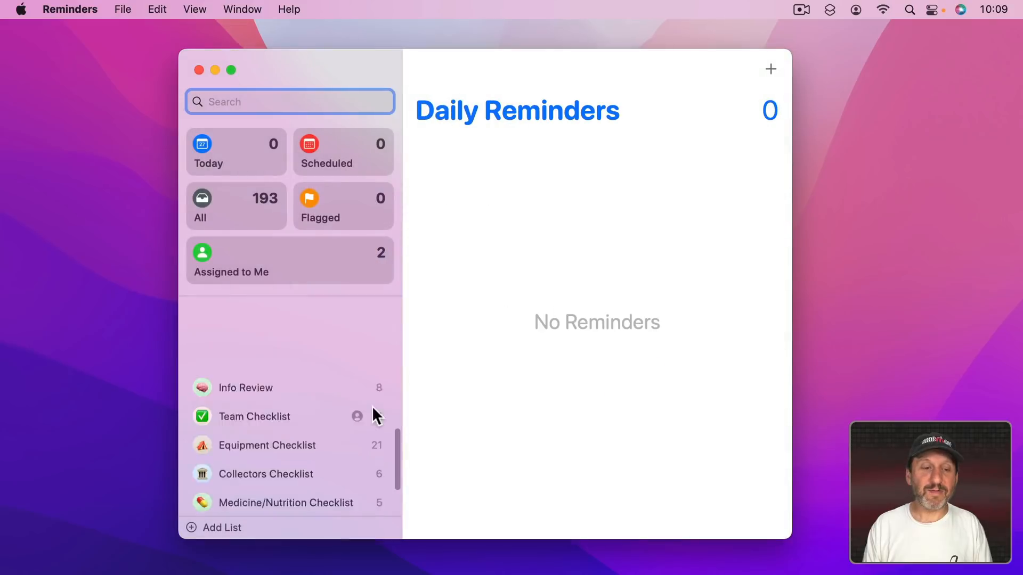
Add a first reminder titled Take Pill to the empty Daily Reminders list.
{"action": "scroll", "scroll_direction": "down", "scroll_amount": 3}
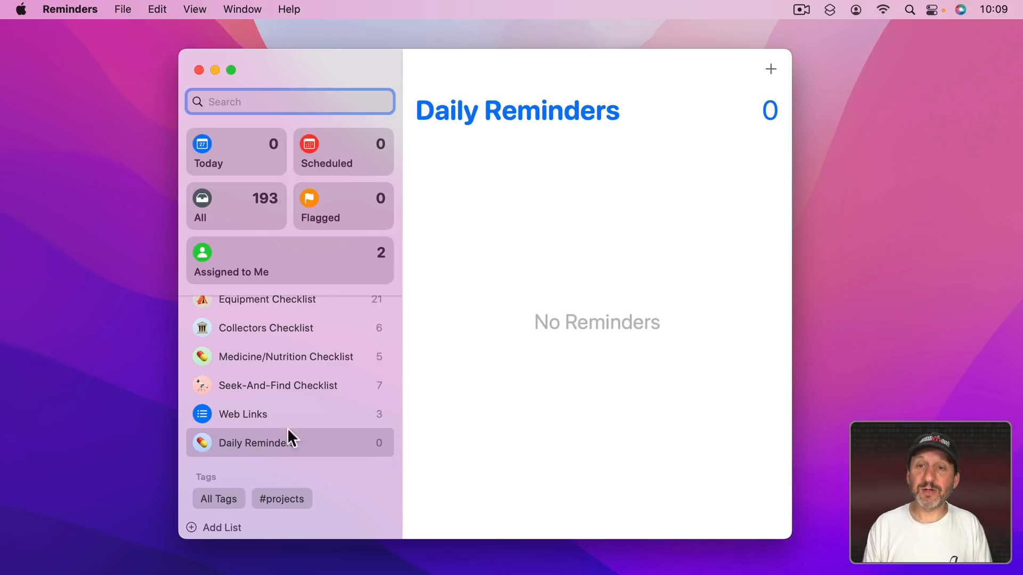
{"action": "left_click", "coordinate": [770, 69]}
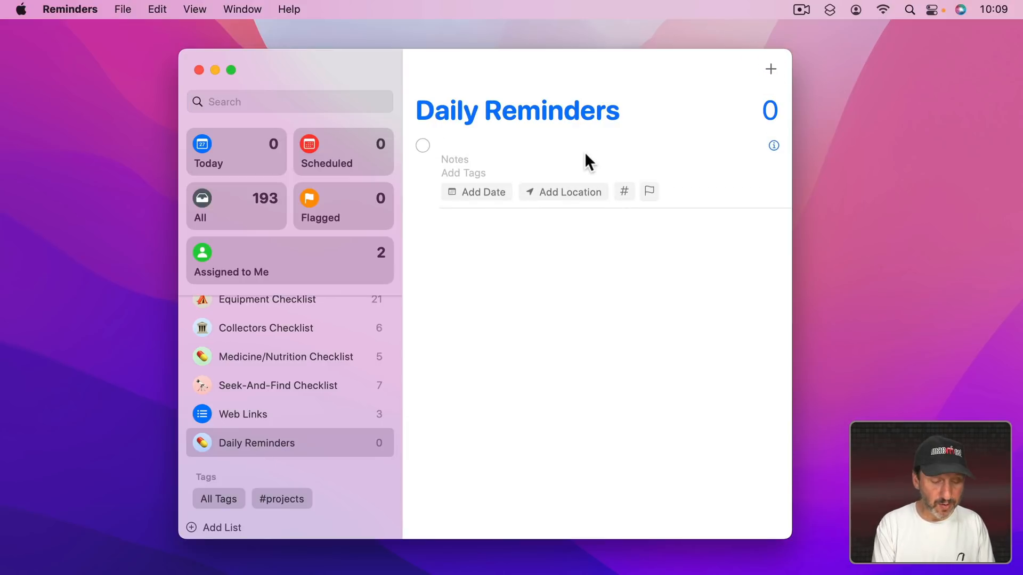
{"action": "type", "text": "Take"}
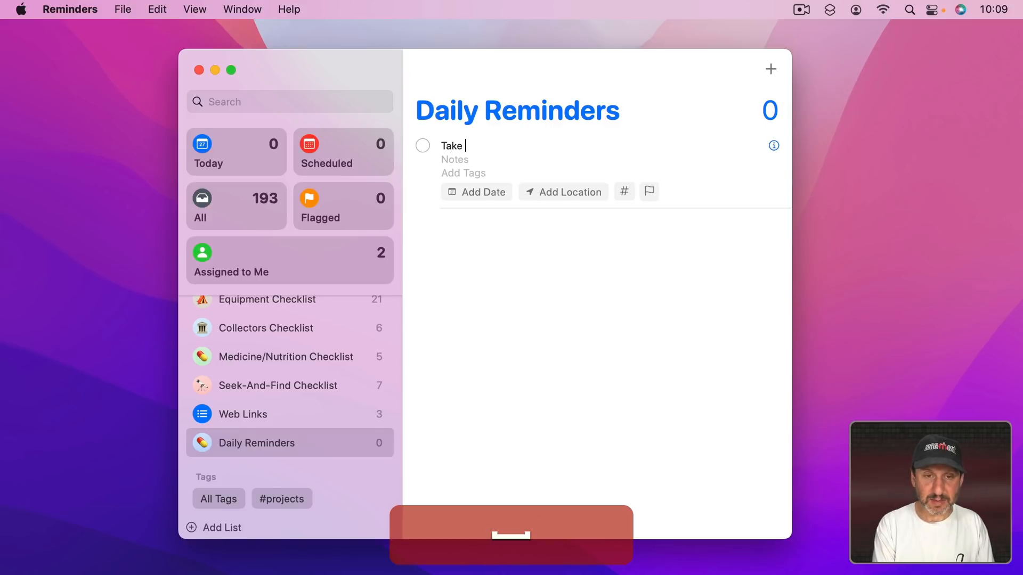
{"action": "type", "text": "Pill"}
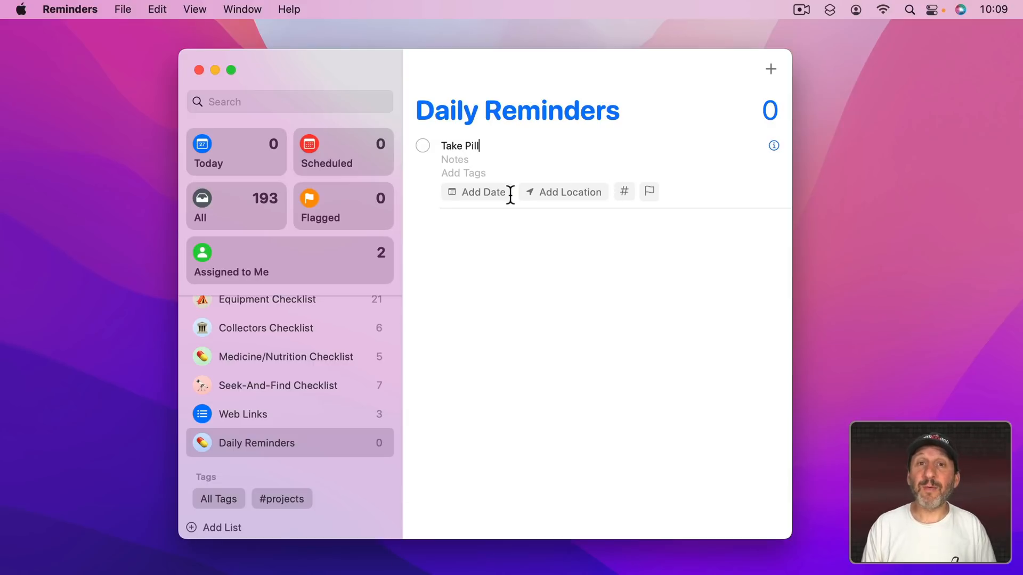
{"action": "mouse_move", "coordinate": [501, 206]}
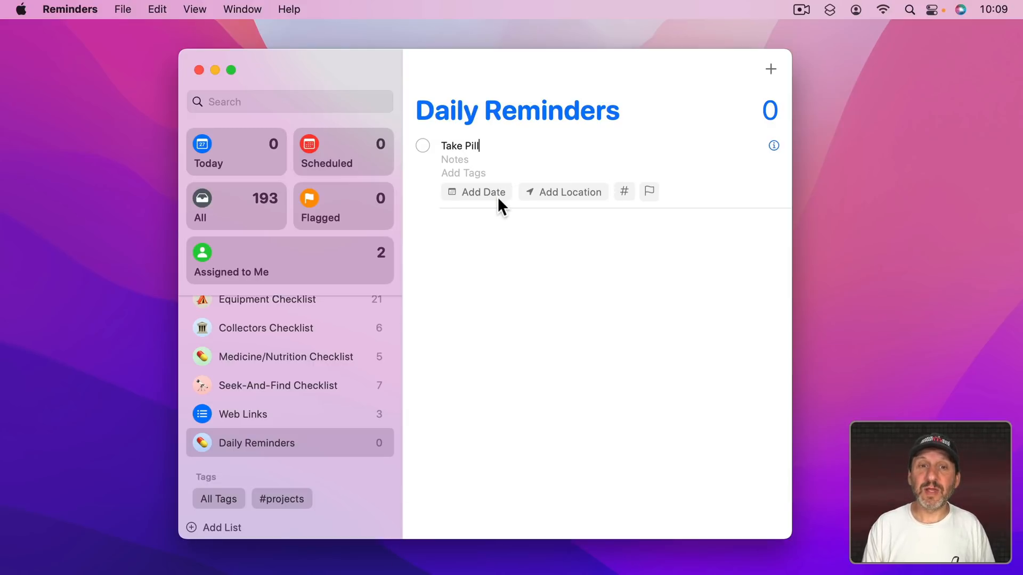
Set Take Pill to remind on 05/27/2022 at 9:00 PM.
{"action": "left_click", "coordinate": [773, 145]}
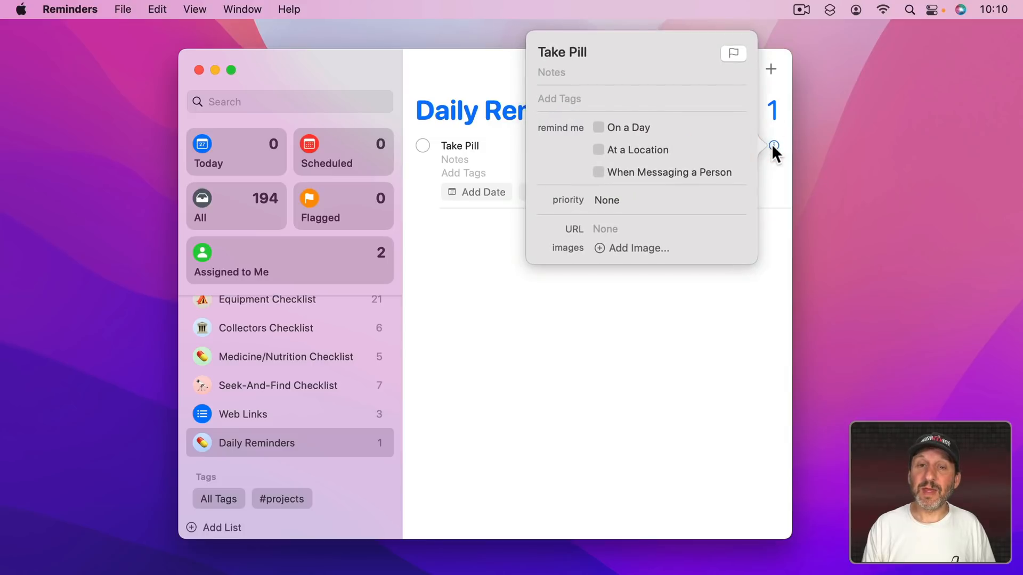
{"action": "left_click", "coordinate": [599, 127]}
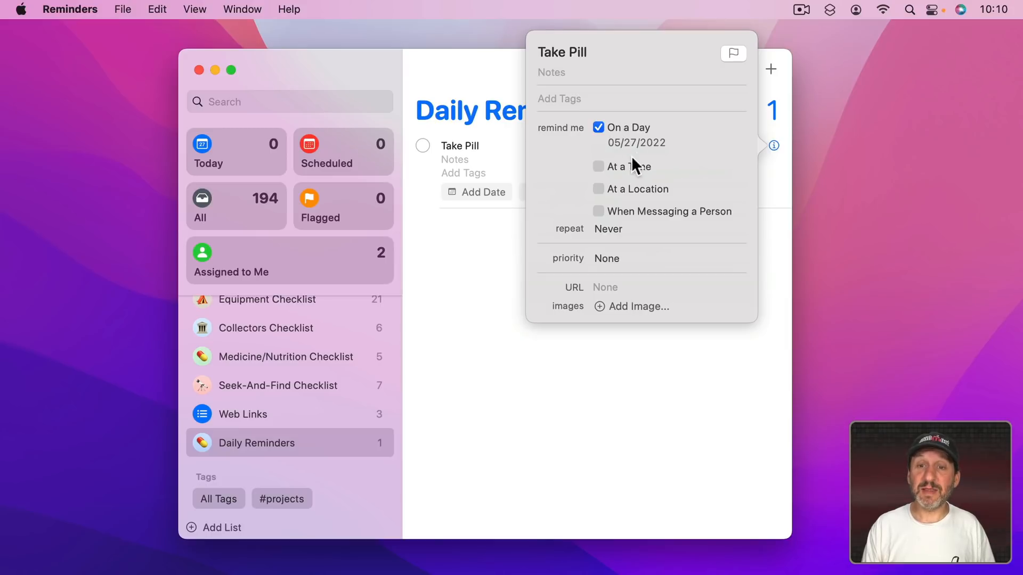
{"action": "left_click", "coordinate": [598, 166]}
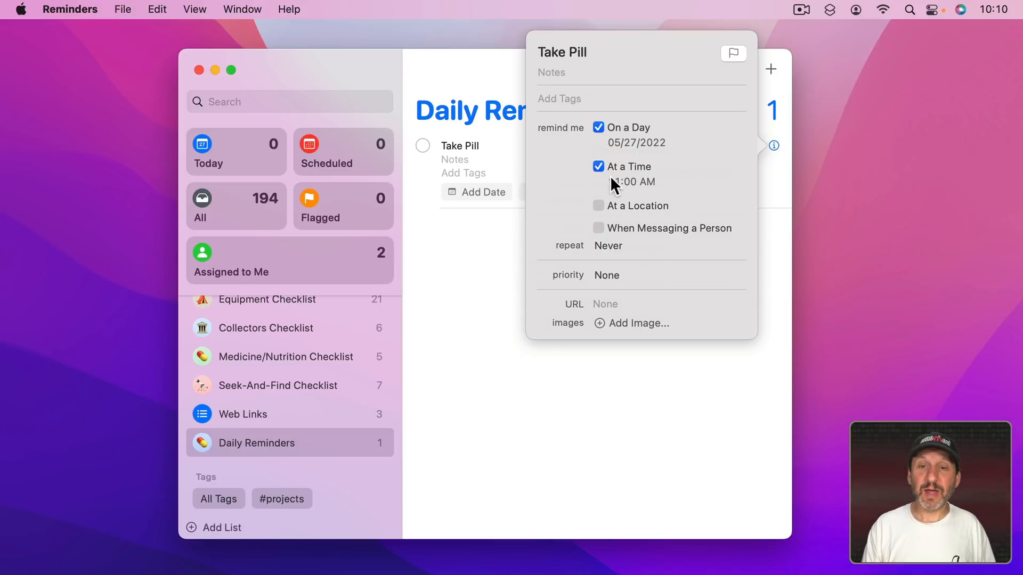
{"action": "key", "text": "9"}
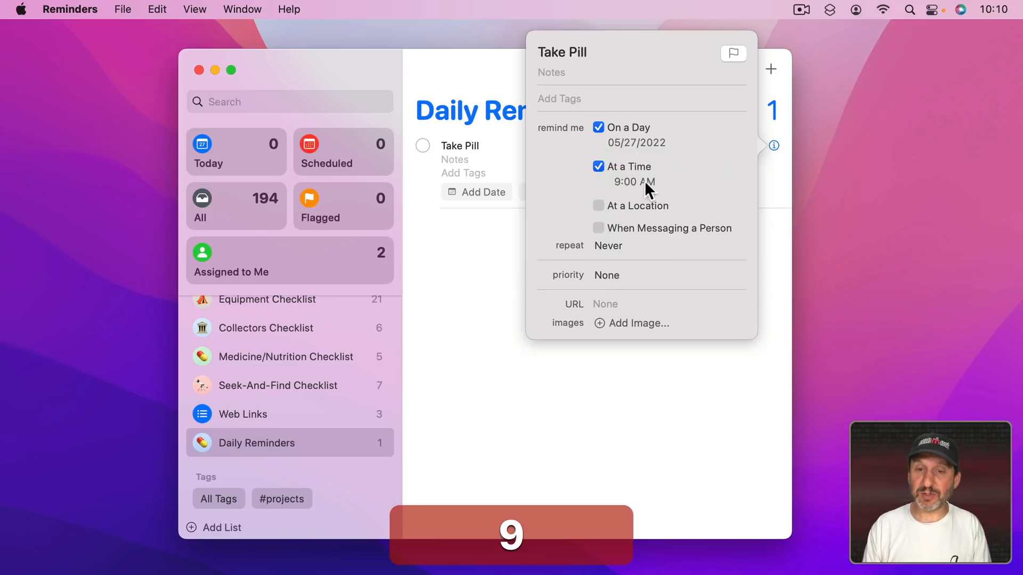
{"action": "left_click", "coordinate": [651, 182]}
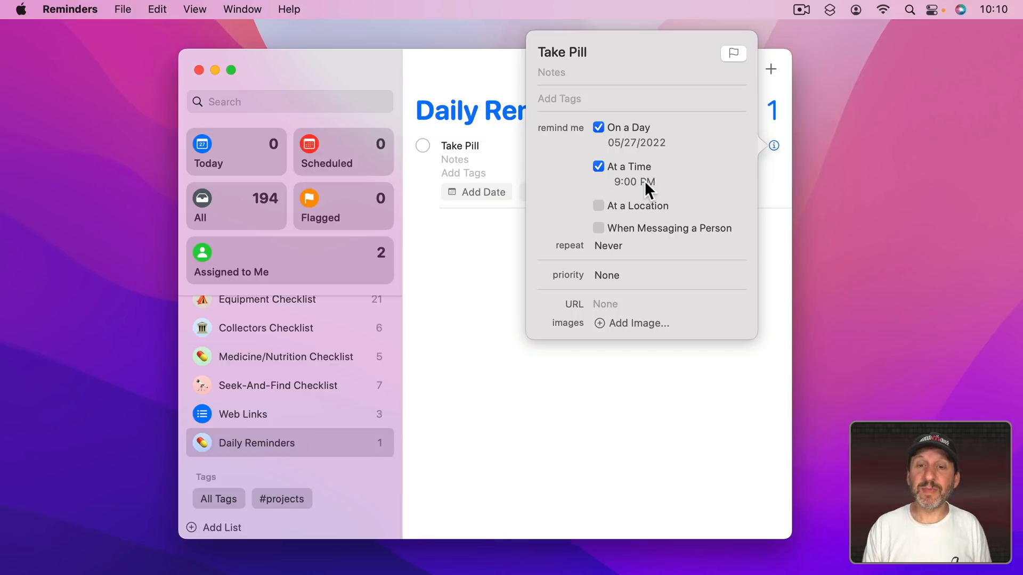
Make the Take Pill reminder repeat daily.
{"action": "left_click", "coordinate": [607, 247]}
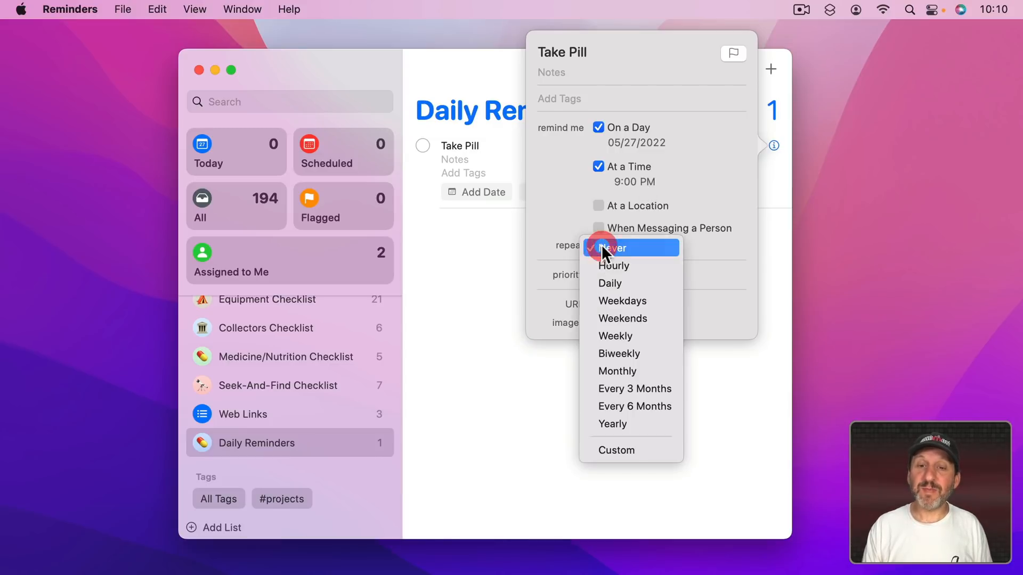
{"action": "mouse_move", "coordinate": [610, 288]}
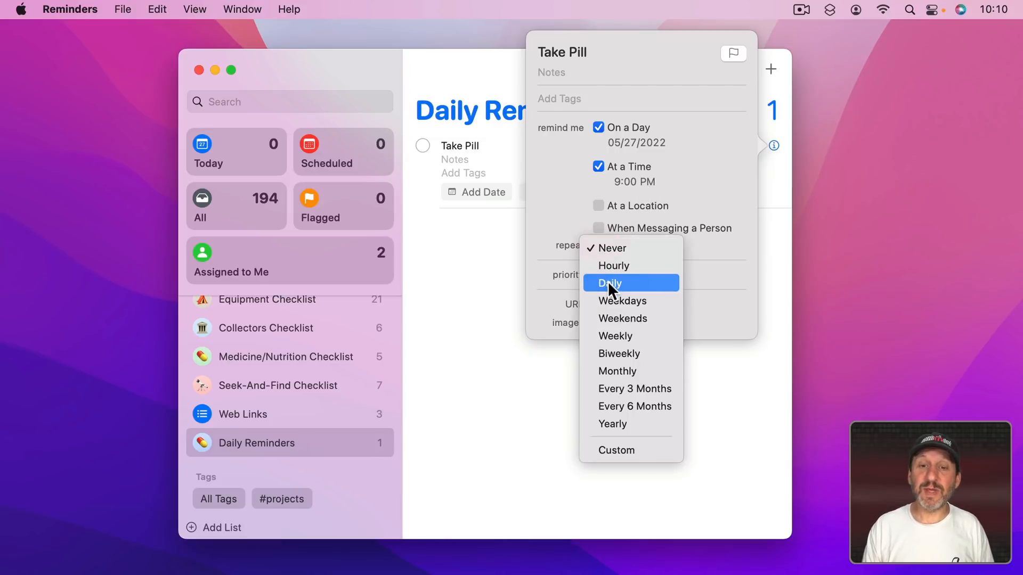
{"action": "left_click", "coordinate": [610, 284]}
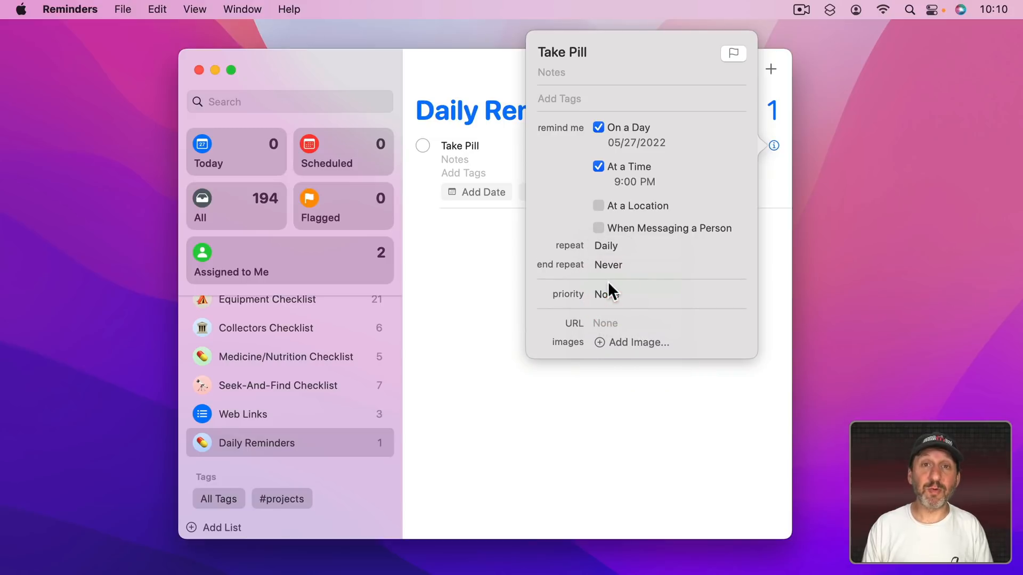
{"action": "left_click", "coordinate": [606, 246]}
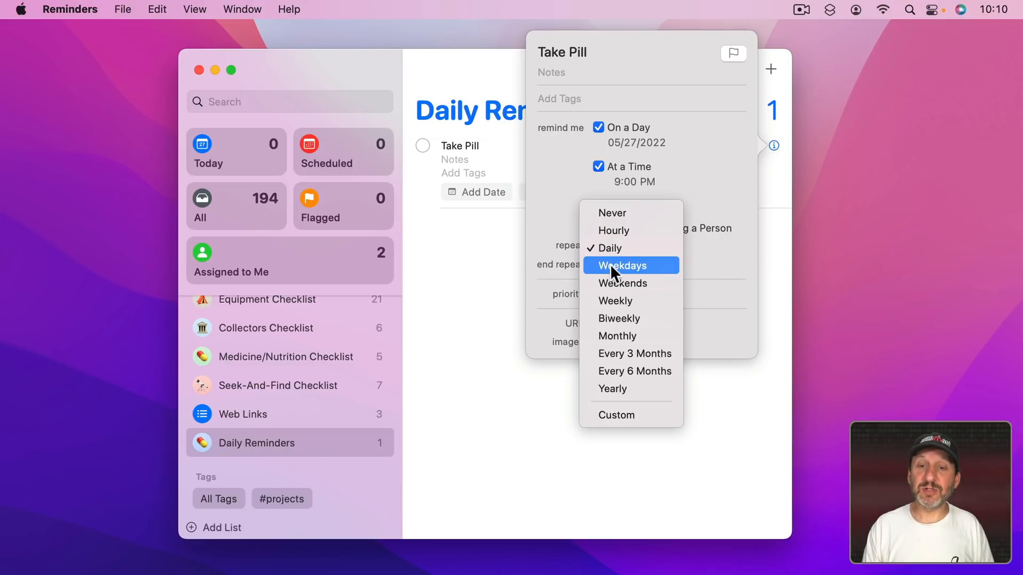
{"action": "mouse_move", "coordinate": [622, 287]}
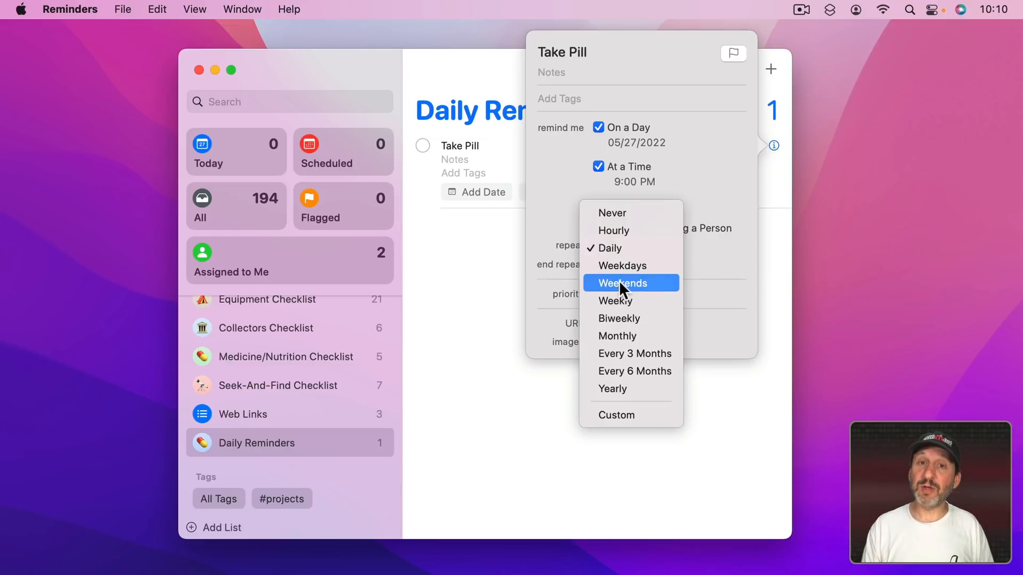
{"action": "mouse_move", "coordinate": [621, 410]}
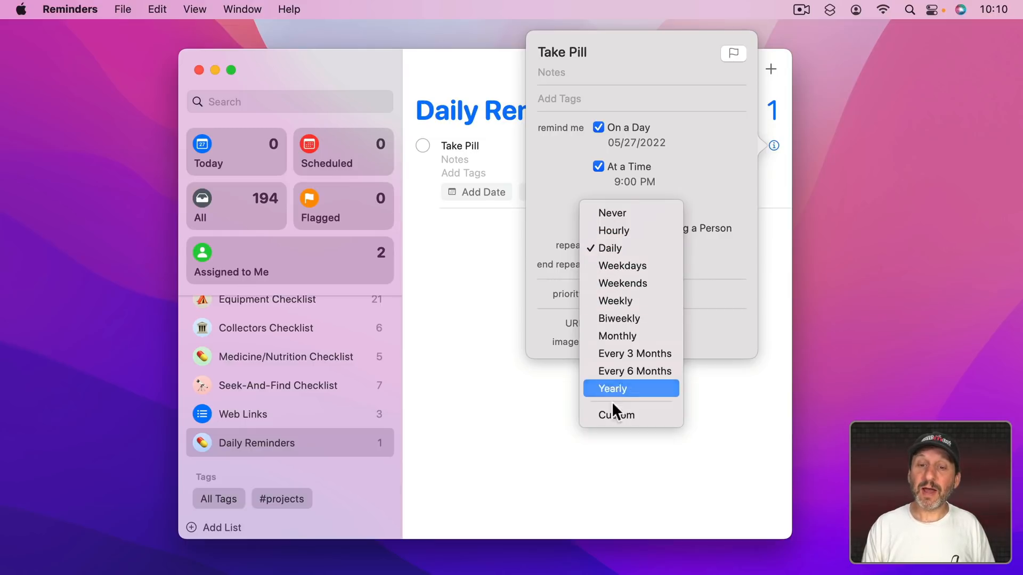
Switch to a custom weekly repeat on Sunday, Monday, Wednesday, Thursday and Saturday.
{"action": "left_click", "coordinate": [616, 415]}
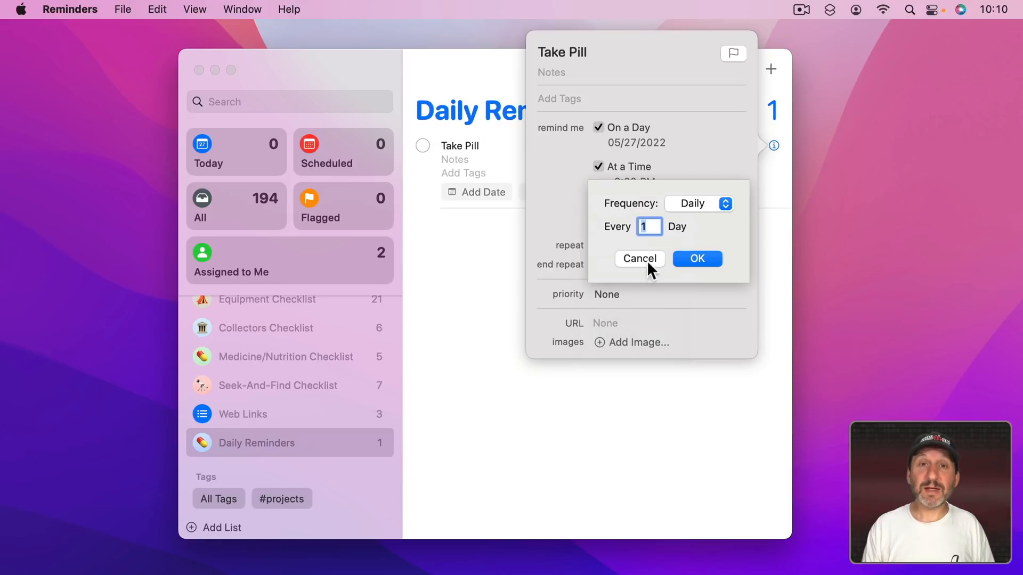
{"action": "left_click", "coordinate": [698, 203]}
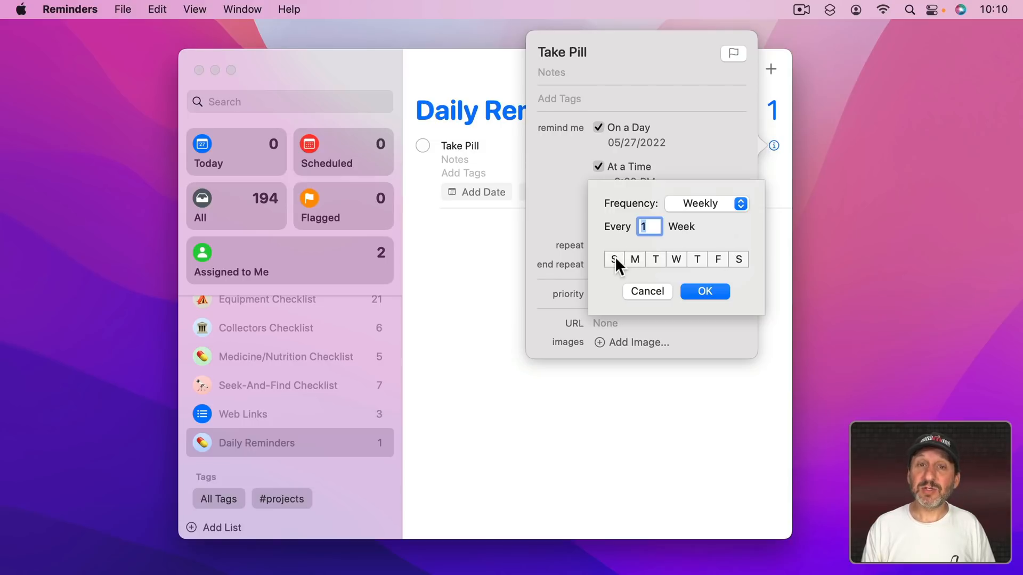
{"action": "left_click", "coordinate": [634, 259]}
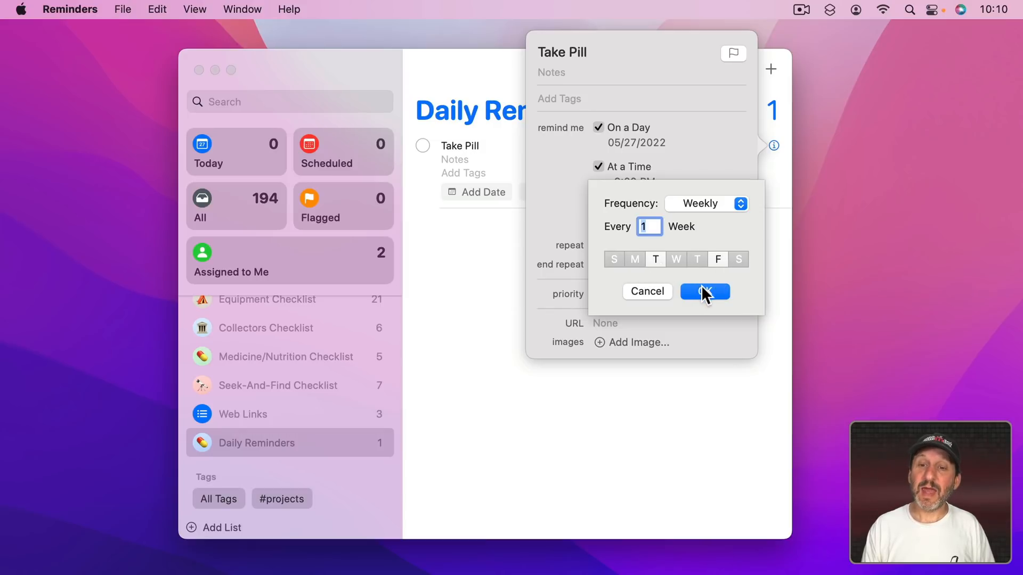
{"action": "left_click", "coordinate": [705, 291]}
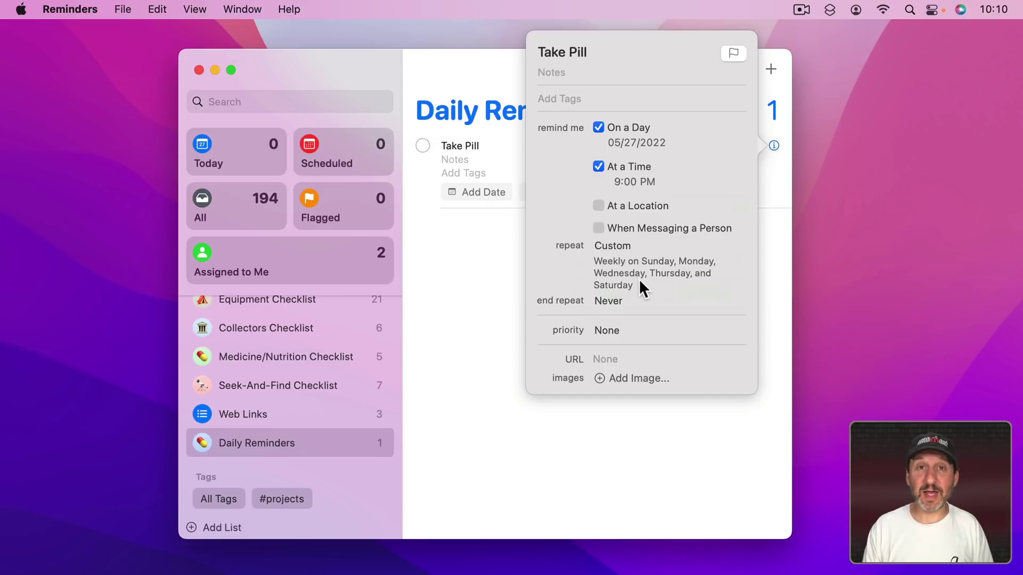
{"action": "mouse_move", "coordinate": [551, 257]}
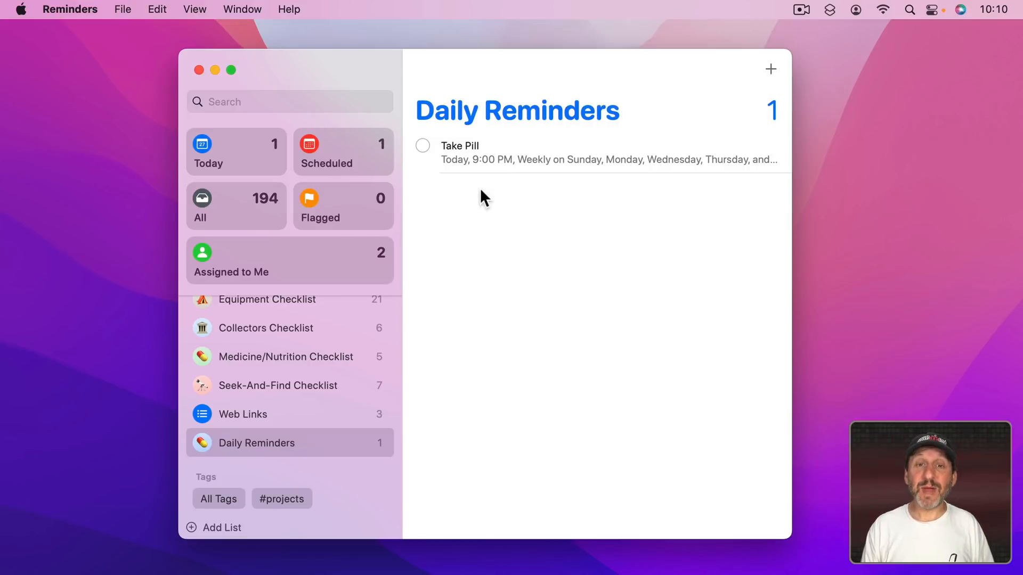
{"action": "mouse_move", "coordinate": [519, 168]}
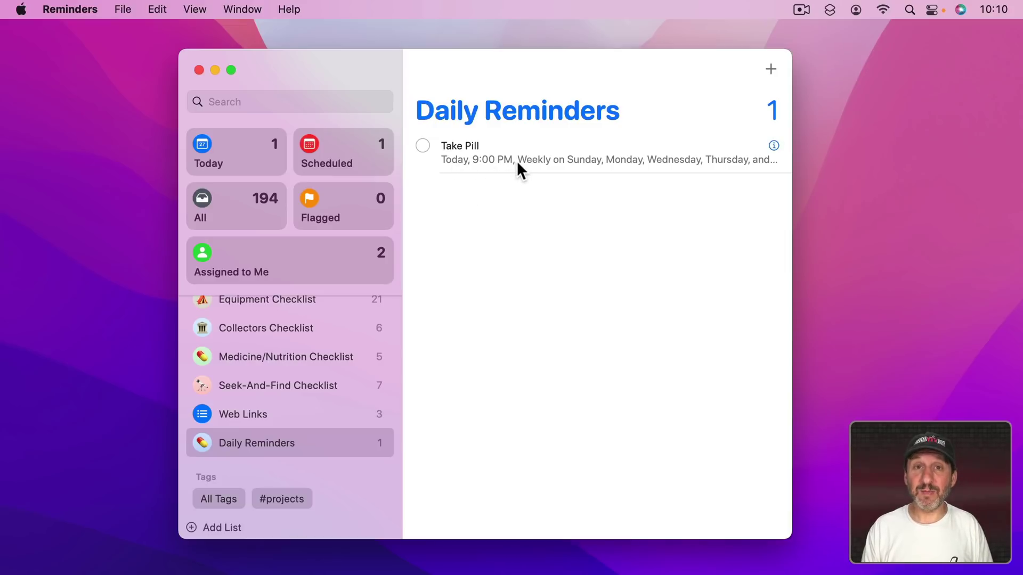
{"action": "mouse_move", "coordinate": [858, 51]}
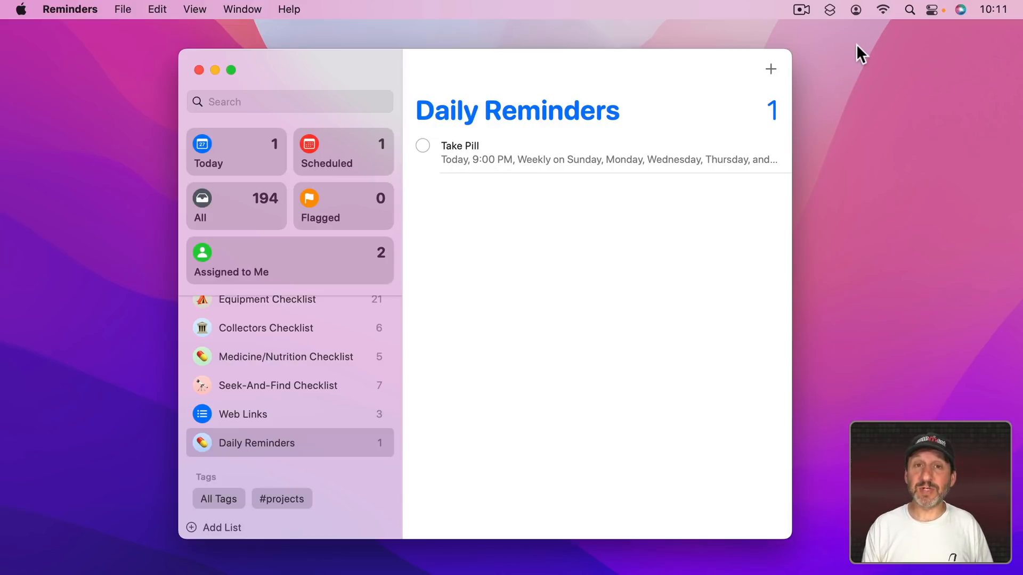
{"action": "mouse_move", "coordinate": [982, 33]}
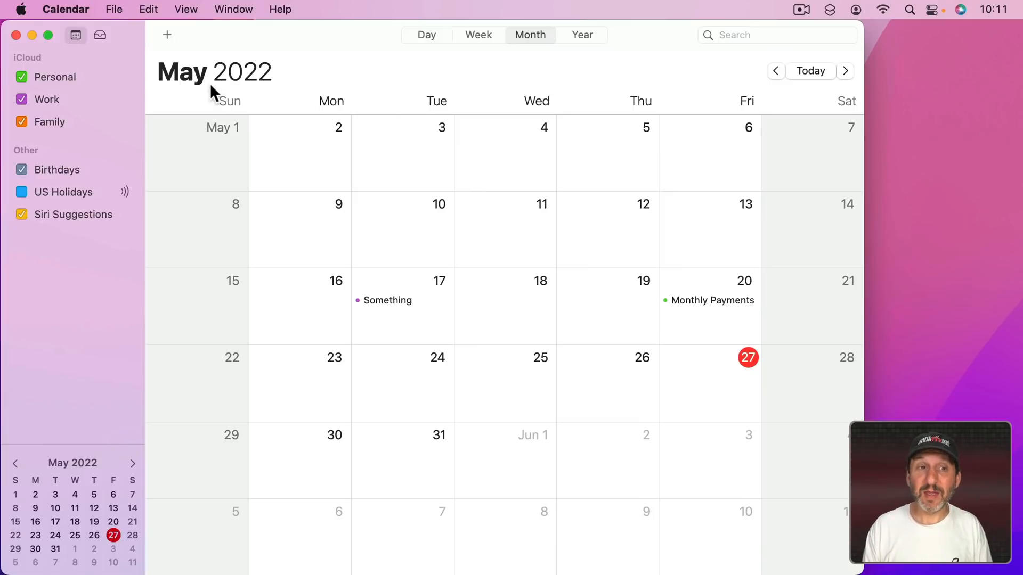
{"action": "mouse_move", "coordinate": [315, 183]}
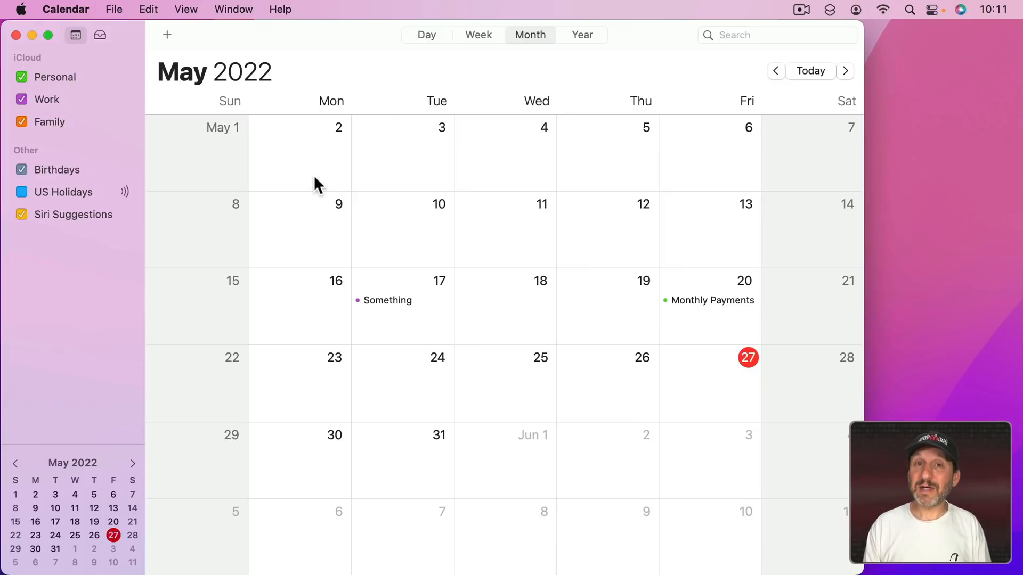
{"action": "mouse_move", "coordinate": [96, 112]}
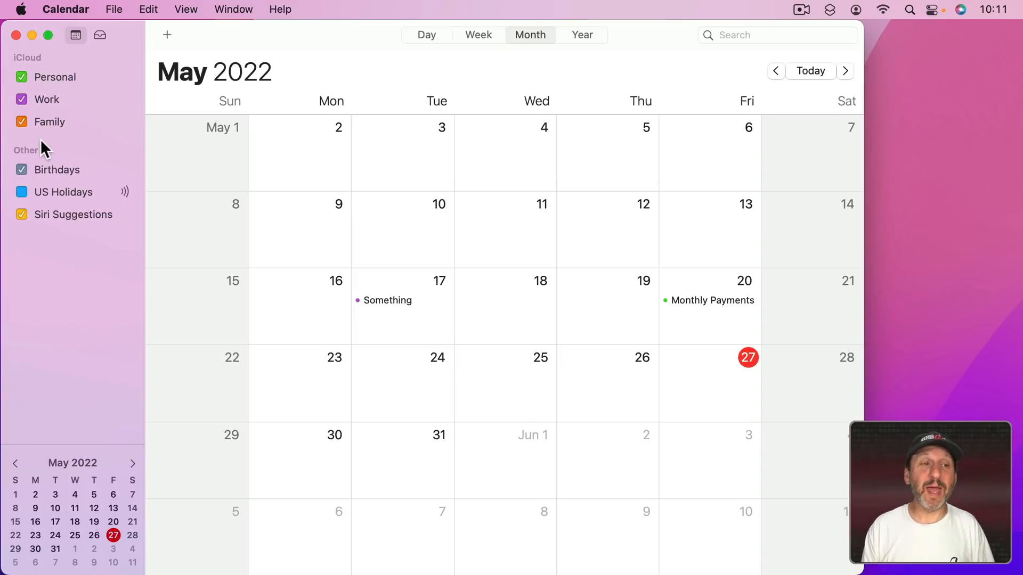
{"action": "mouse_move", "coordinate": [480, 181]}
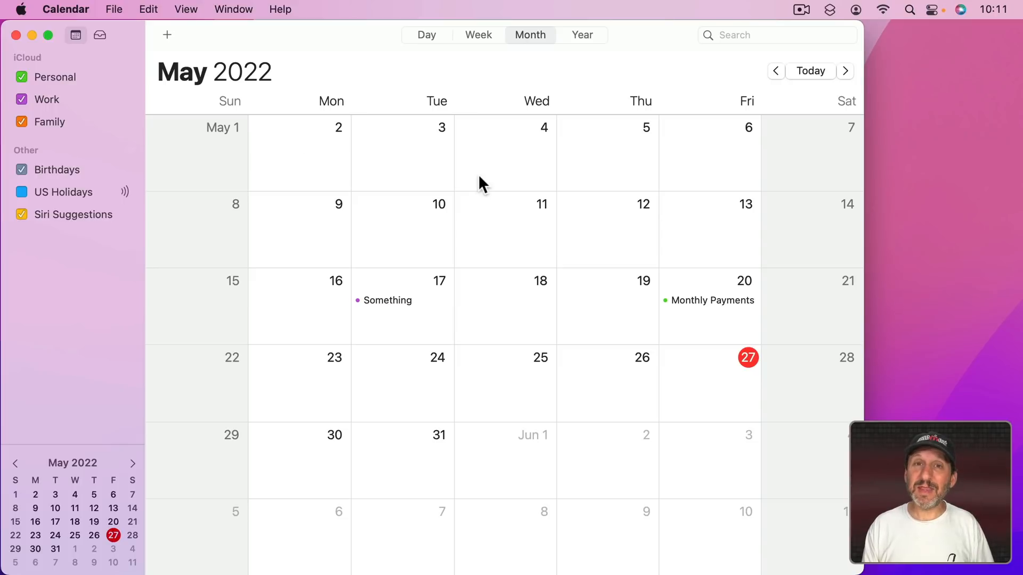
{"action": "mouse_move", "coordinate": [473, 356]}
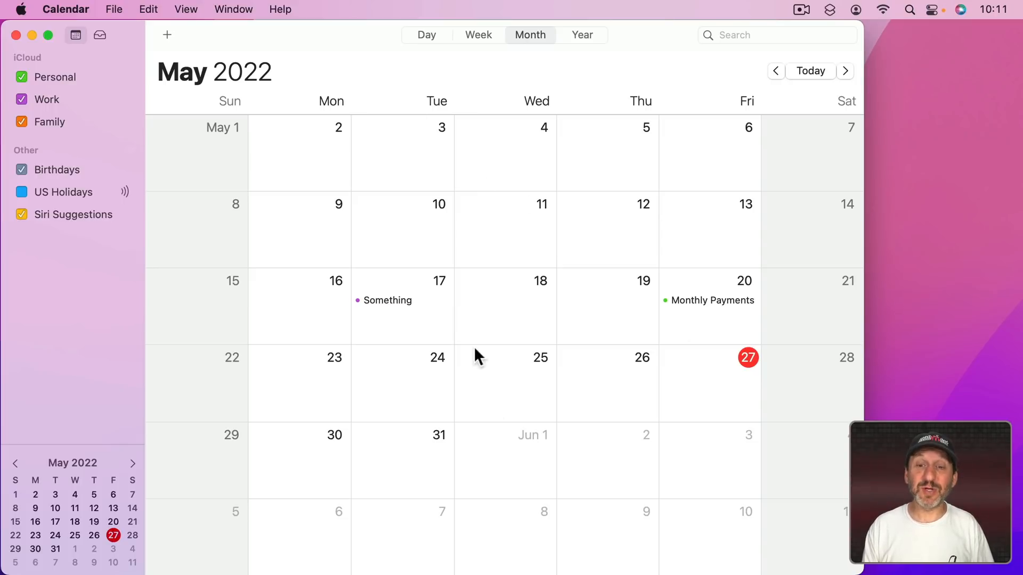
{"action": "mouse_move", "coordinate": [114, 8]}
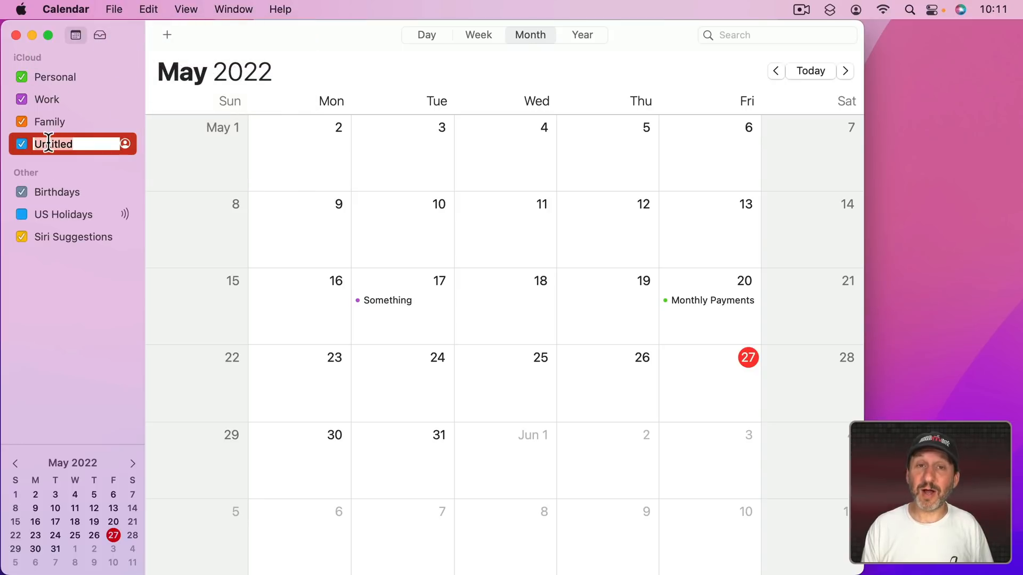
Name the new iCloud calendar Daily Reminders and select it as the target calendar.
{"action": "type", "text": "Daily"}
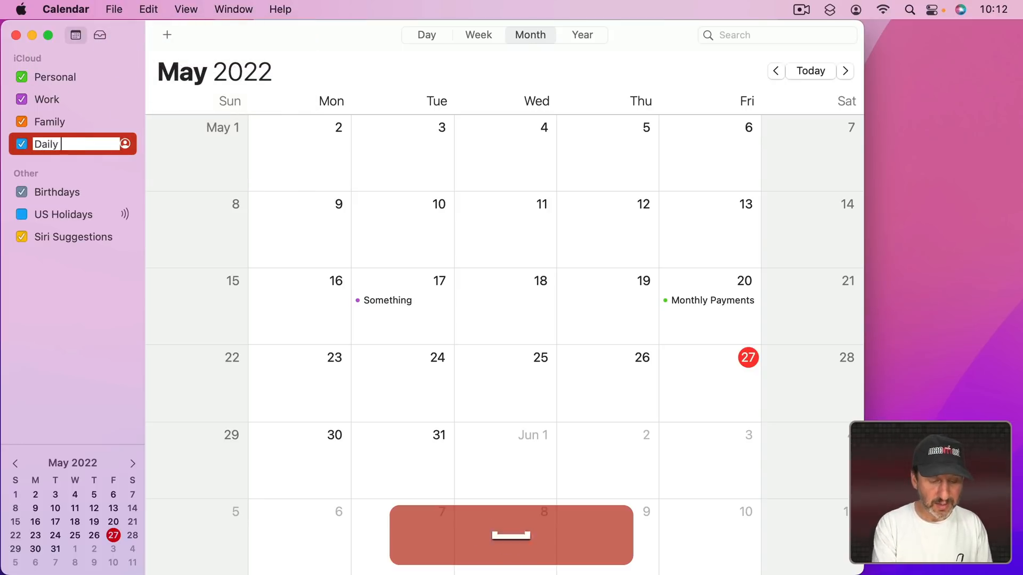
{"action": "key", "text": "return"}
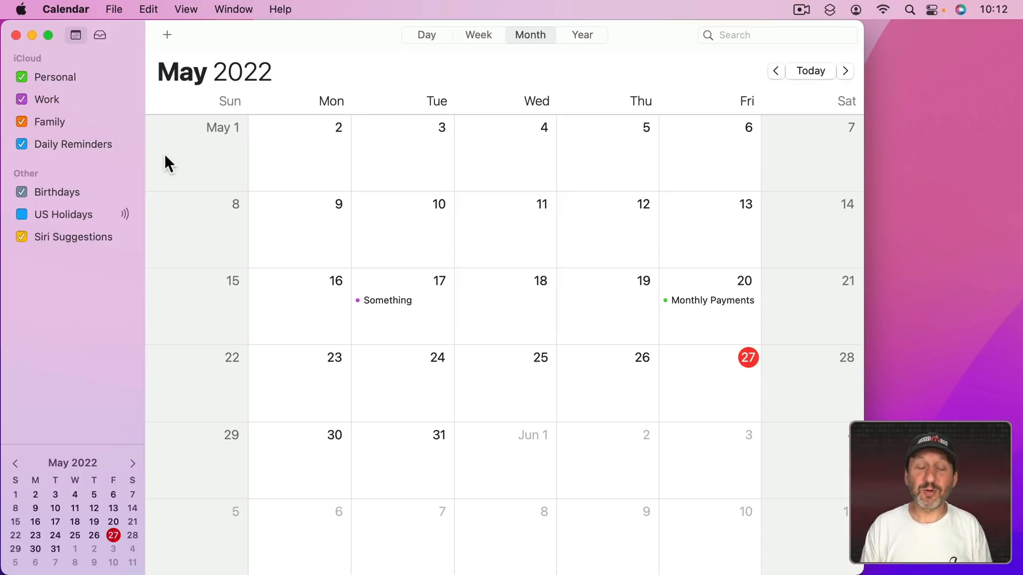
{"action": "left_click", "coordinate": [73, 145]}
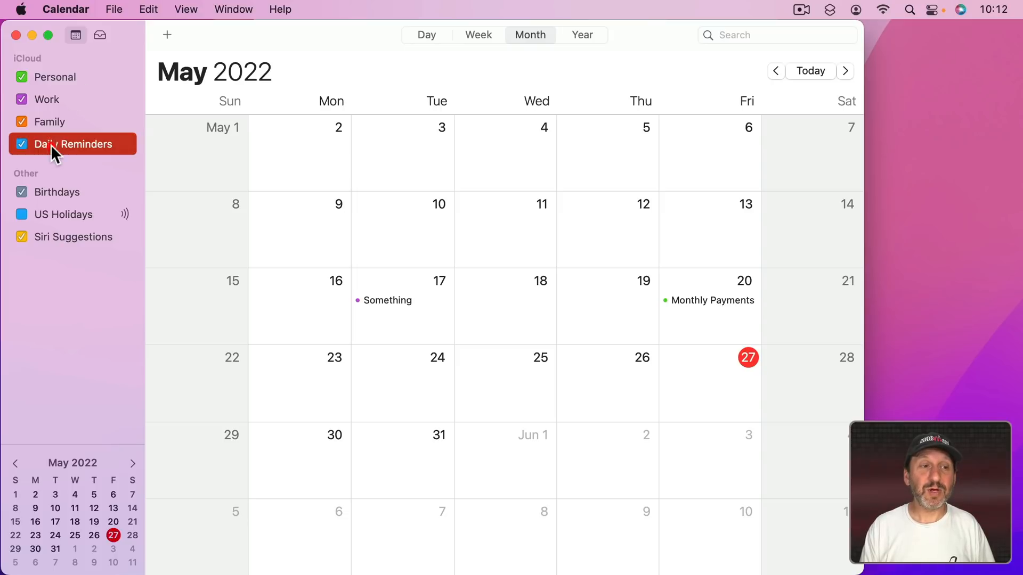
{"action": "mouse_move", "coordinate": [373, 210]}
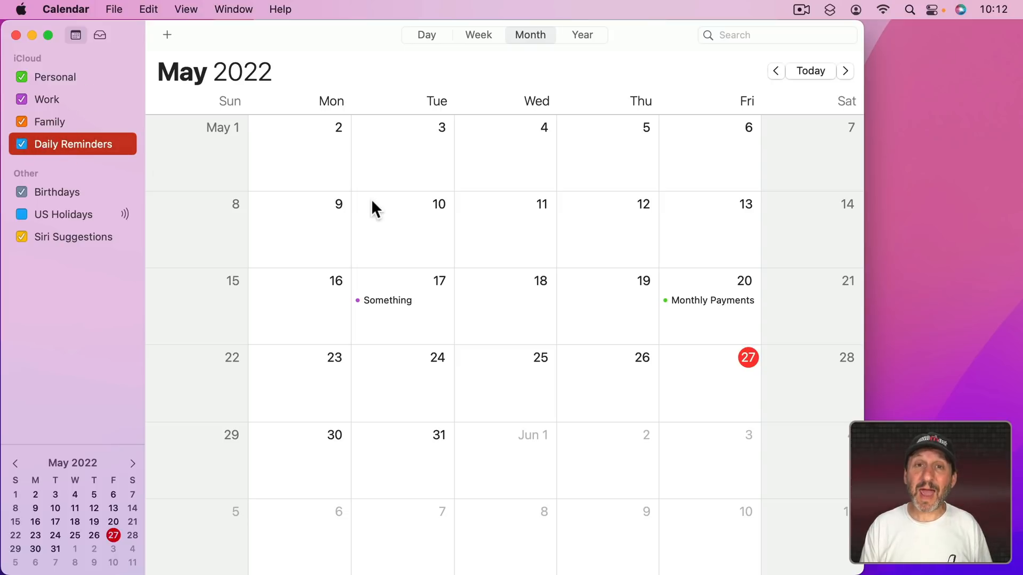
{"action": "mouse_move", "coordinate": [68, 159]}
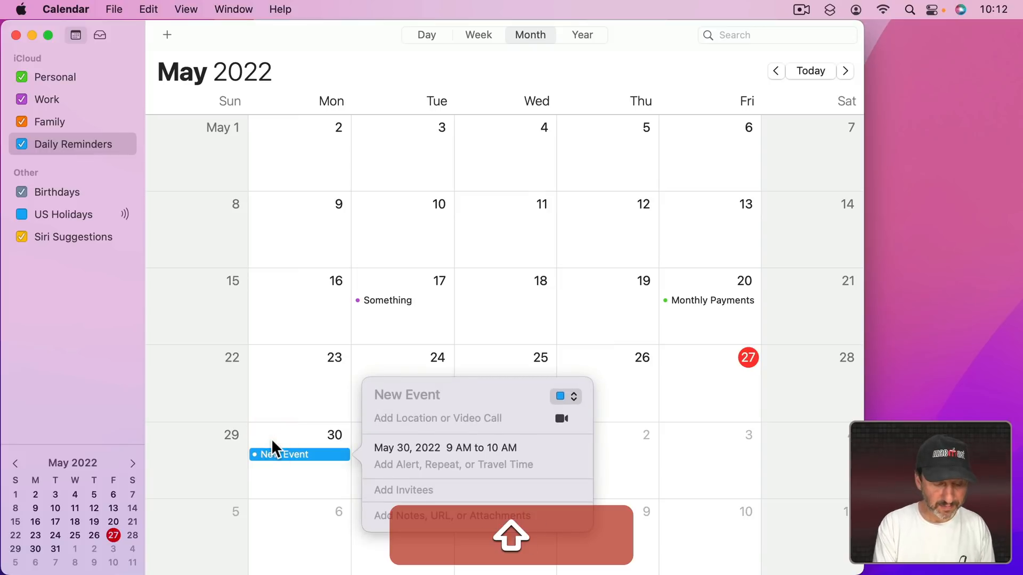
Title the new May 30, 2022 event Take Pill.
{"action": "type", "text": "Take Pill"}
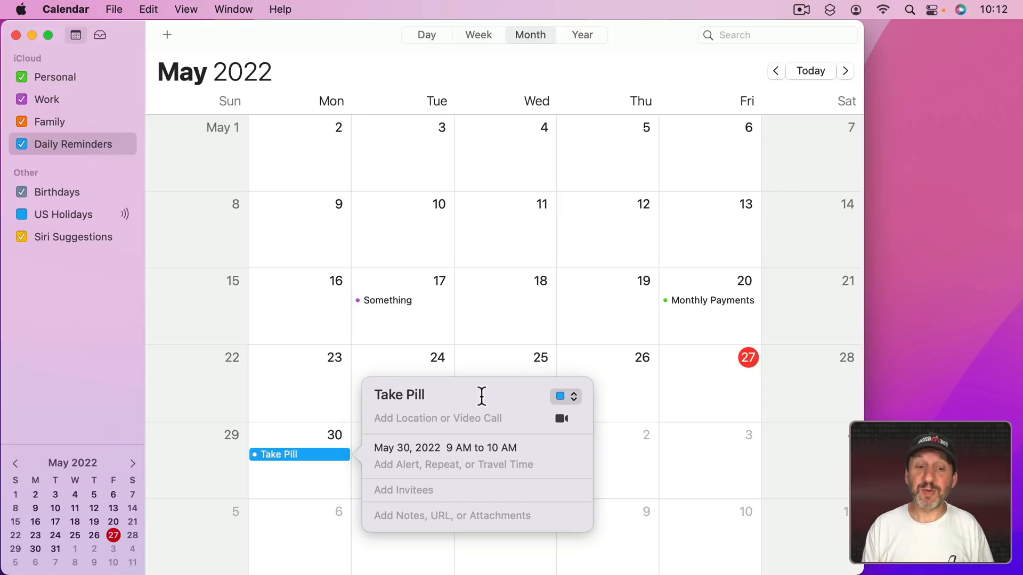
{"action": "mouse_move", "coordinate": [490, 484]}
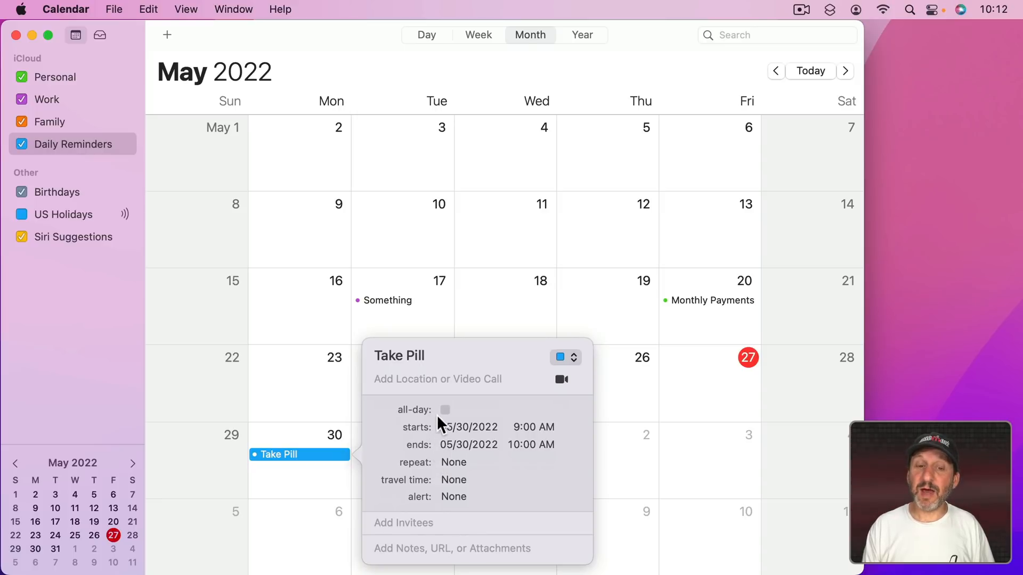
{"action": "mouse_move", "coordinate": [530, 436]}
{"action": "type", "text": "P"}
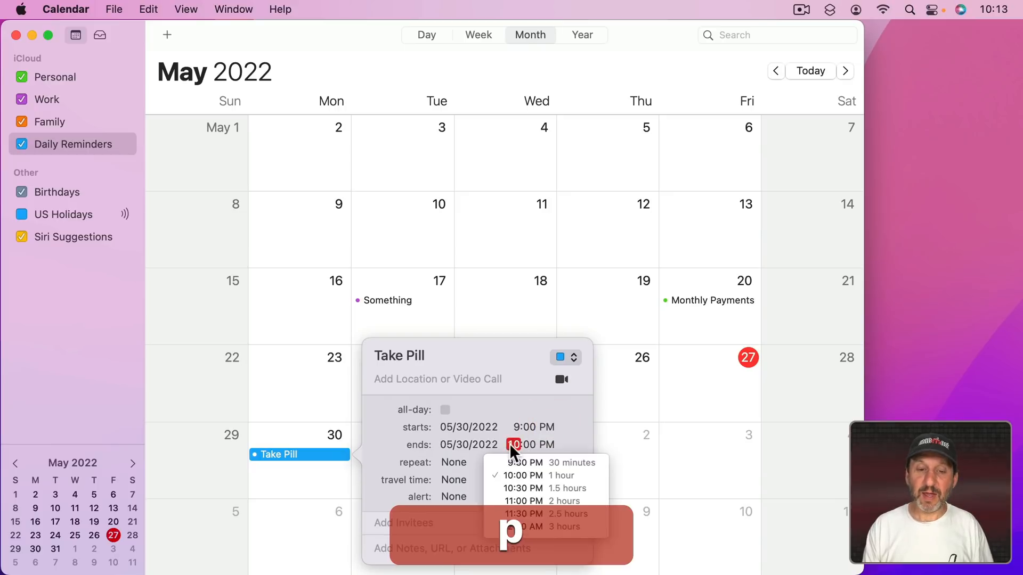
Adjust the Take Pill event's end time after its 9:00 PM start and reach the repeat choices.
{"action": "left_click", "coordinate": [522, 463]}
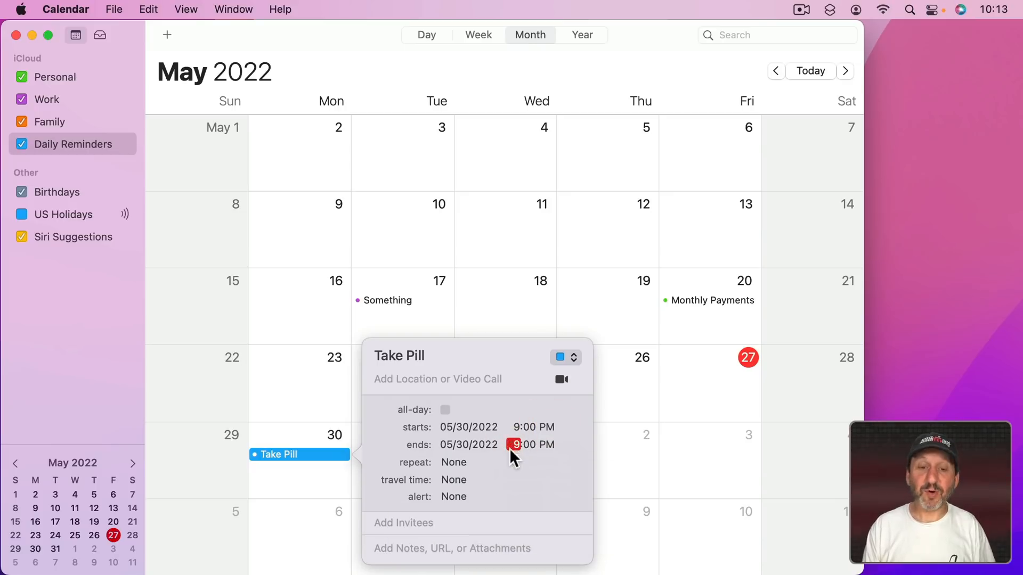
{"action": "left_click", "coordinate": [454, 463]}
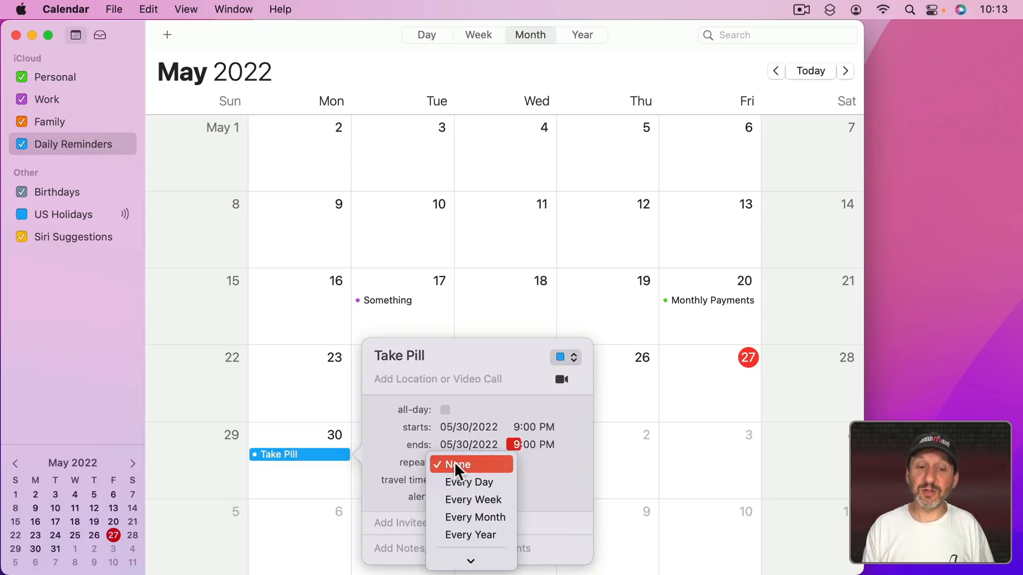
{"action": "mouse_move", "coordinate": [465, 492]}
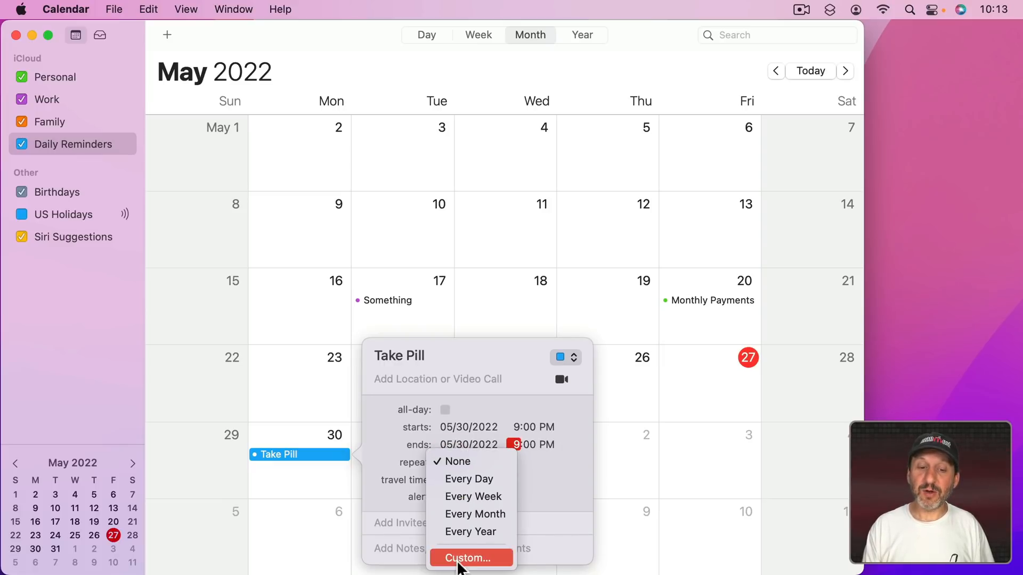
Set a custom weekly repeat on Sunday, Monday, Wednesday, Thursday and Saturday and confirm it.
{"action": "left_click", "coordinate": [470, 557]}
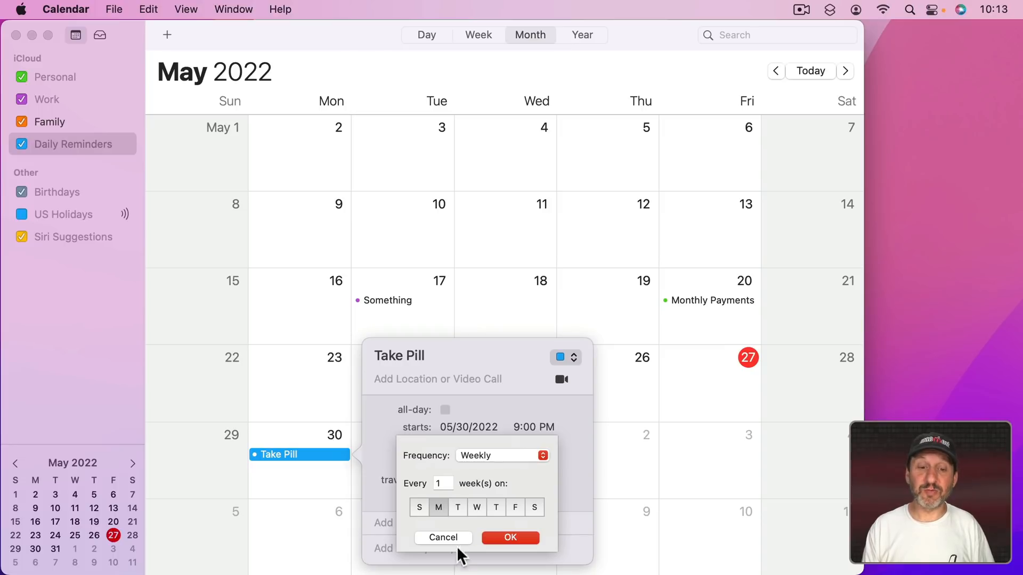
{"action": "left_click", "coordinate": [502, 456]}
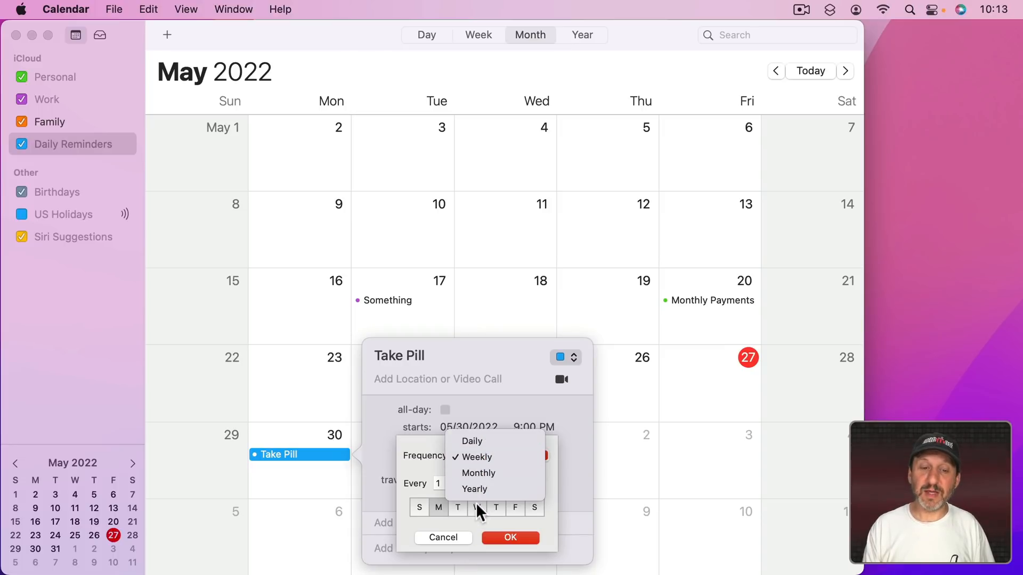
{"action": "left_click", "coordinate": [475, 457]}
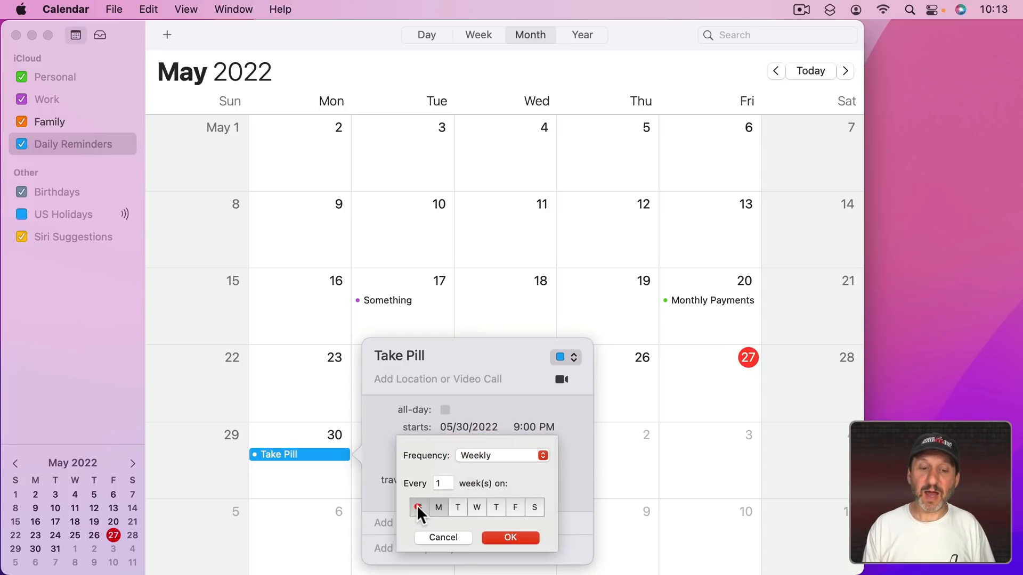
{"action": "left_click", "coordinate": [534, 507]}
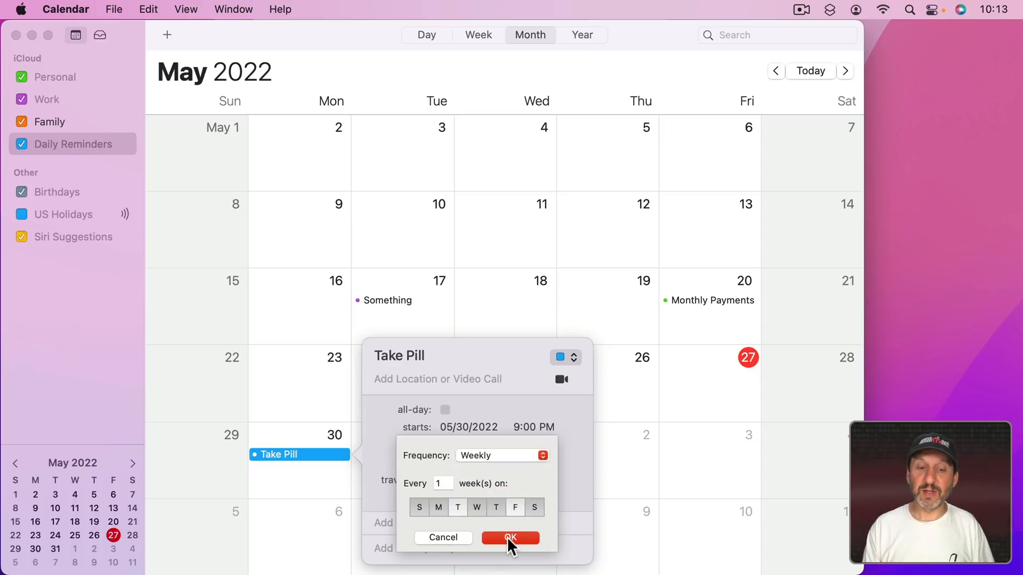
{"action": "left_click", "coordinate": [509, 537]}
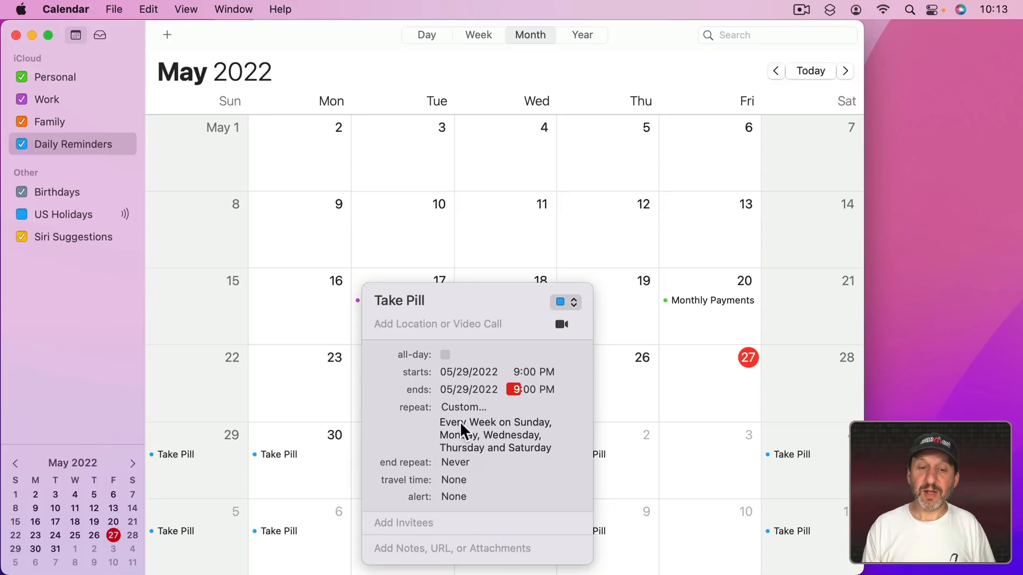
{"action": "mouse_move", "coordinate": [514, 428]}
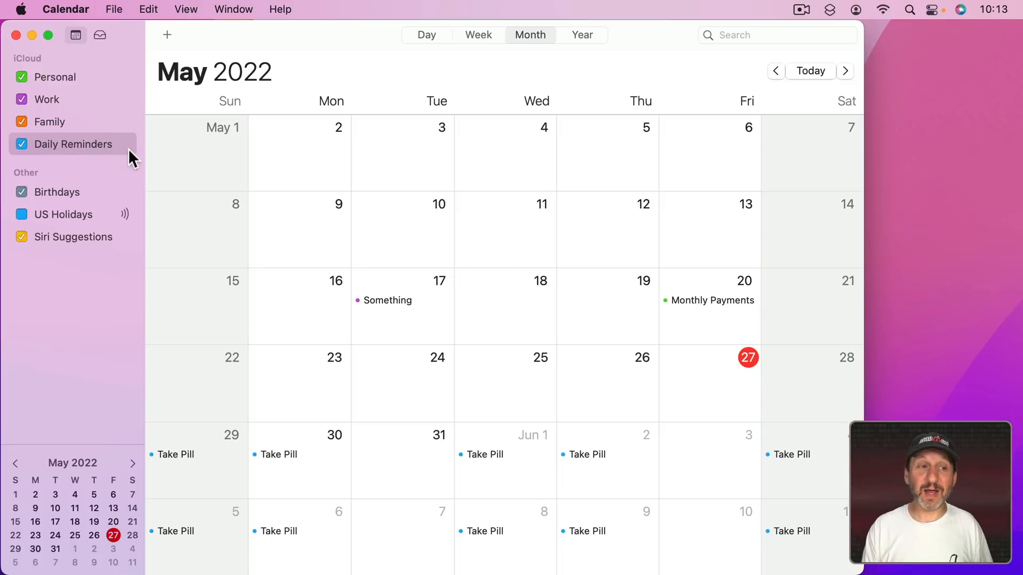
Close the event popover and toggle Daily Reminders off and on to show its repeating Take Pill events.
{"action": "scroll", "scroll_direction": "down", "scroll_amount": 3}
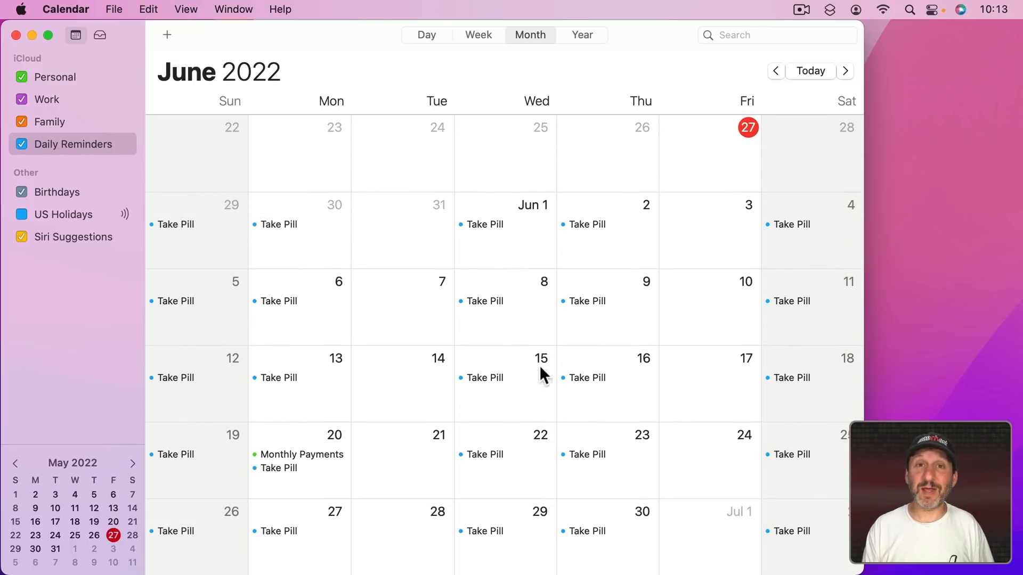
{"action": "left_click", "coordinate": [775, 70]}
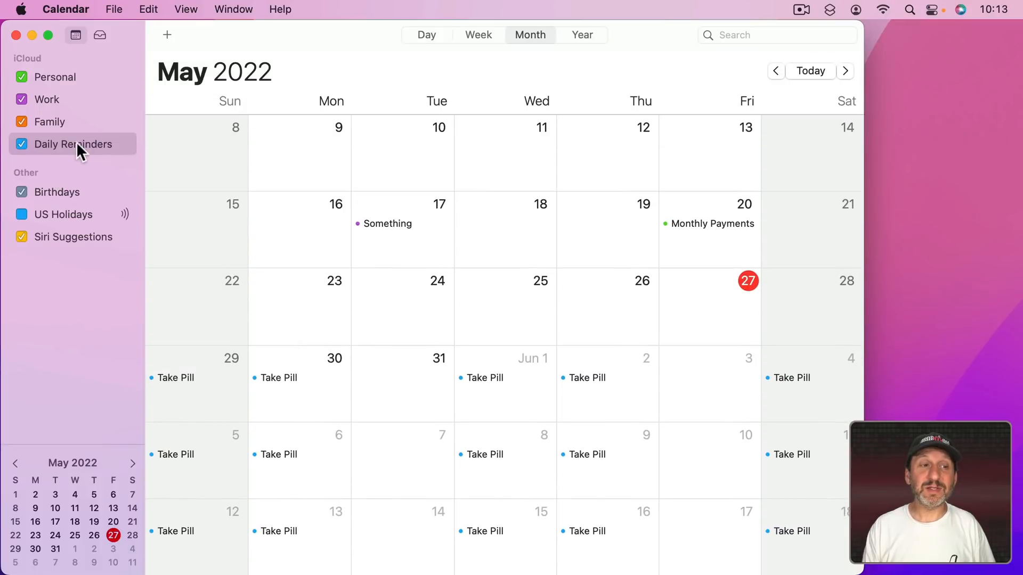
{"action": "left_click", "coordinate": [19, 144]}
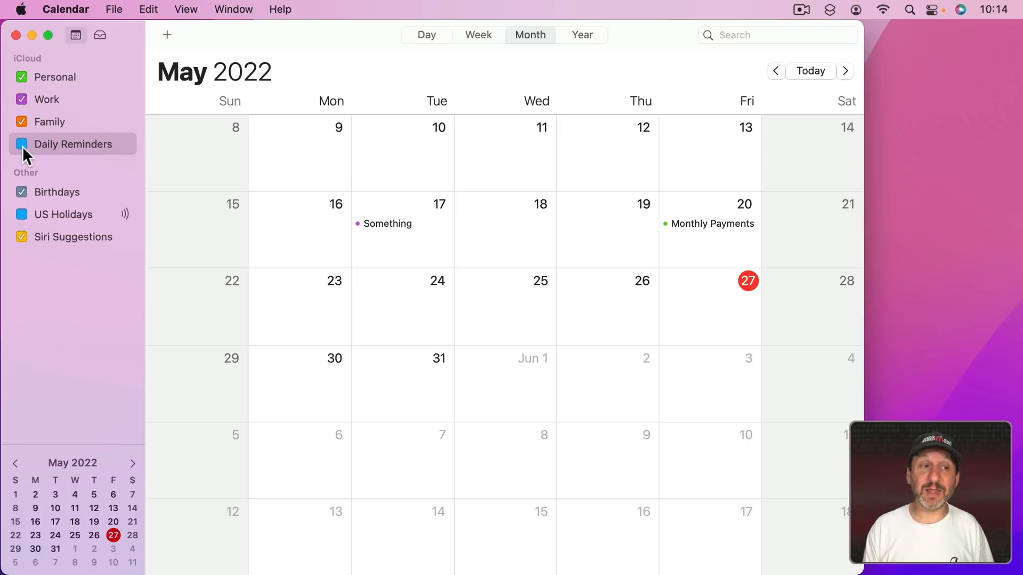
{"action": "left_click", "coordinate": [20, 144]}
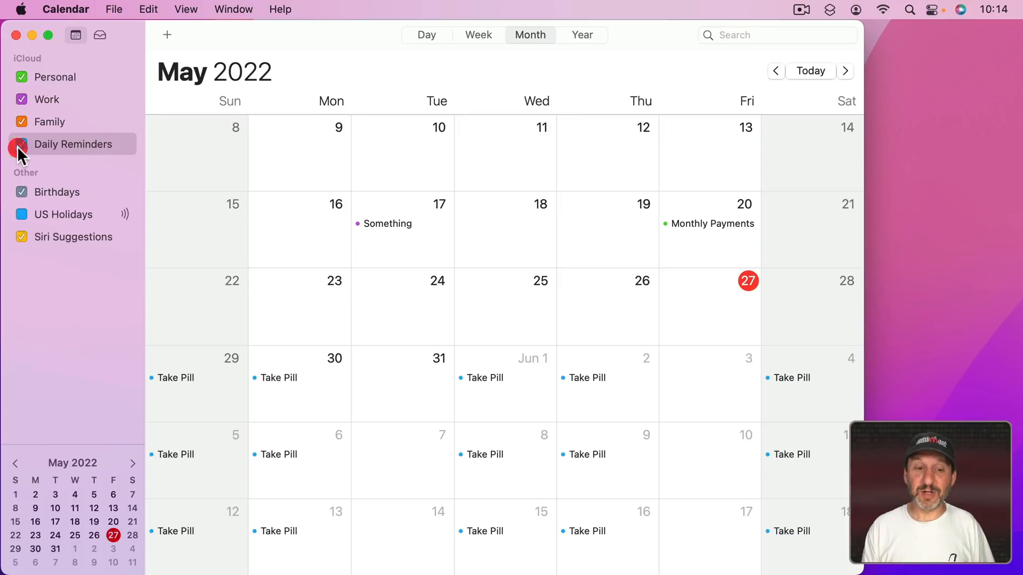
{"action": "left_click", "coordinate": [20, 144]}
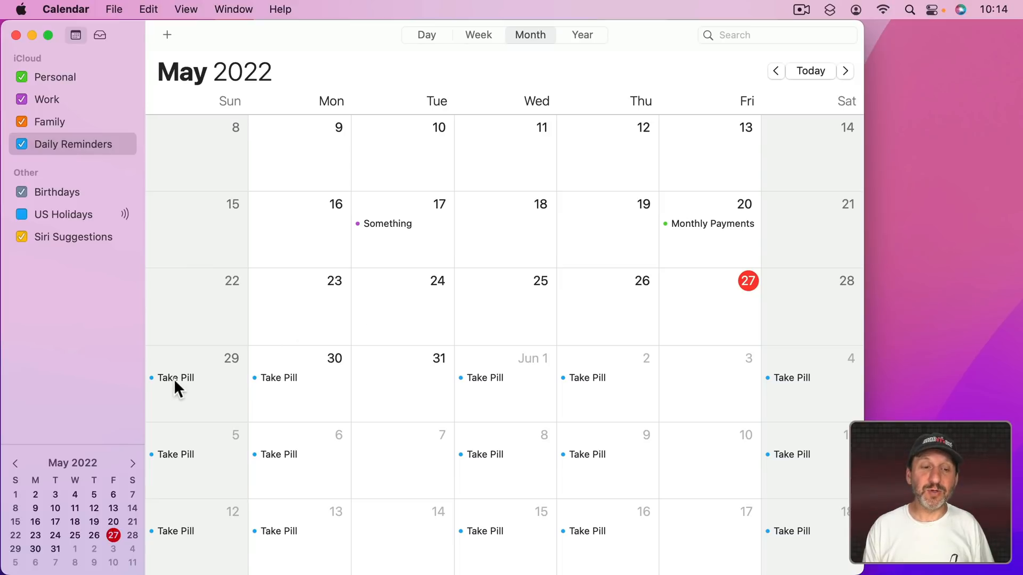
Give the May 29 Take Pill event an alert at the time of the event.
{"action": "left_click", "coordinate": [176, 377]}
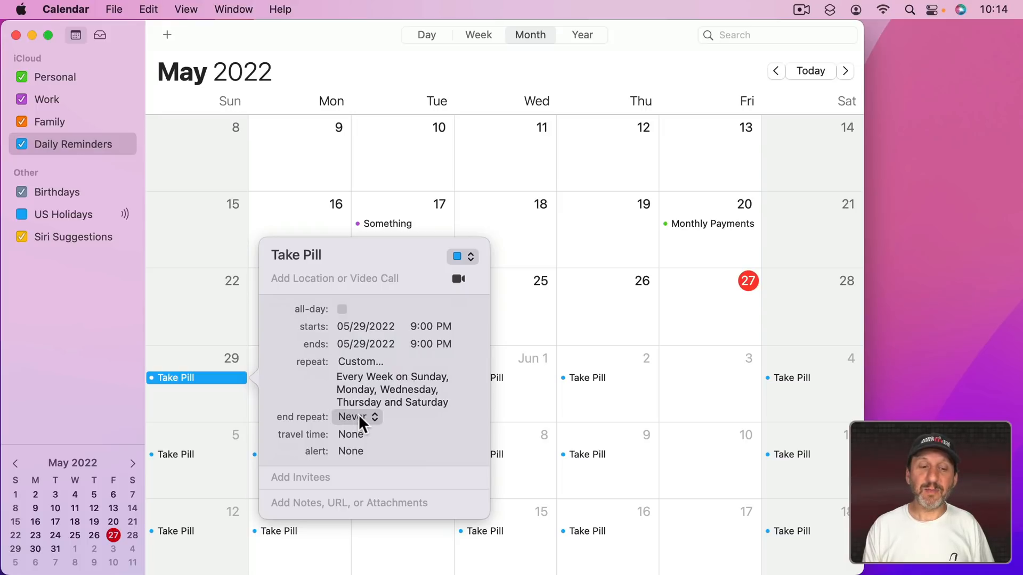
{"action": "left_click", "coordinate": [349, 452]}
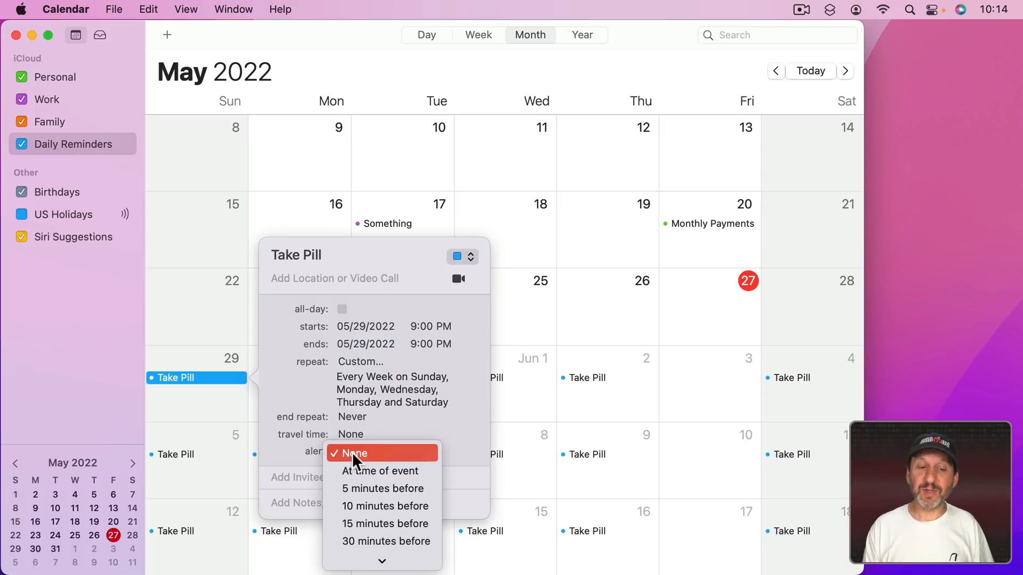
{"action": "left_click", "coordinate": [379, 471]}
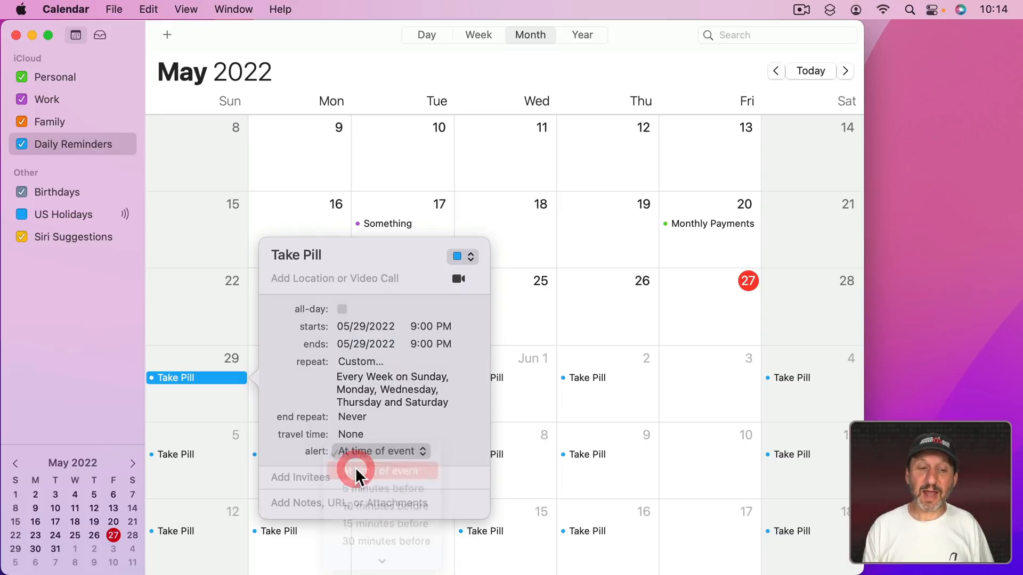
{"action": "left_click", "coordinate": [381, 471]}
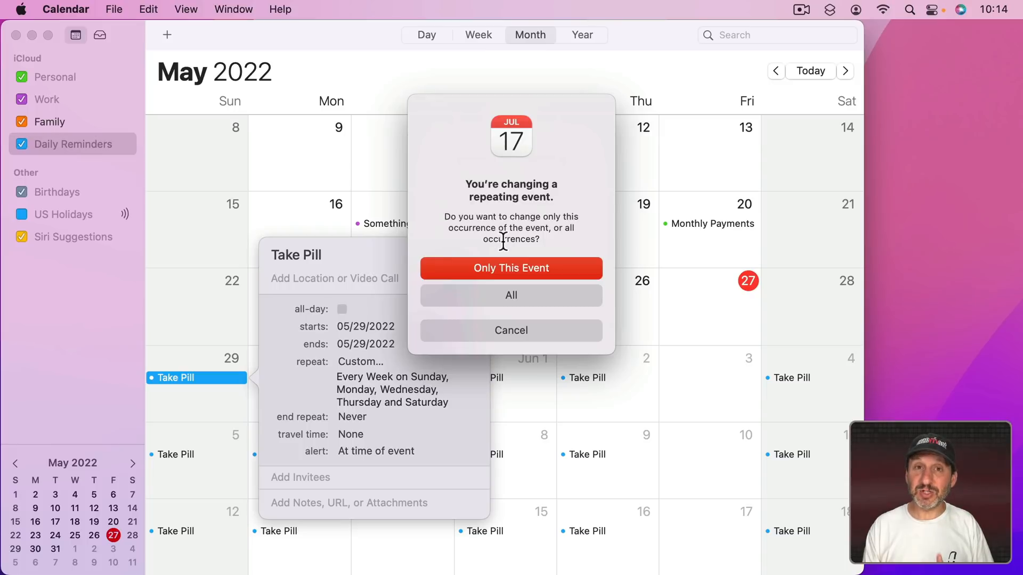
{"action": "mouse_move", "coordinate": [490, 301]}
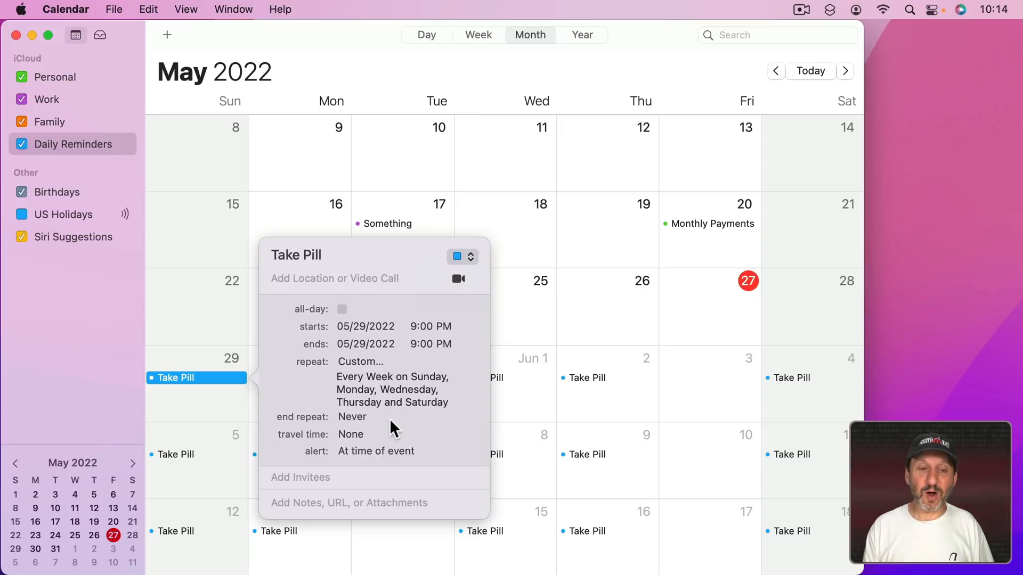
{"action": "left_click", "coordinate": [375, 452]}
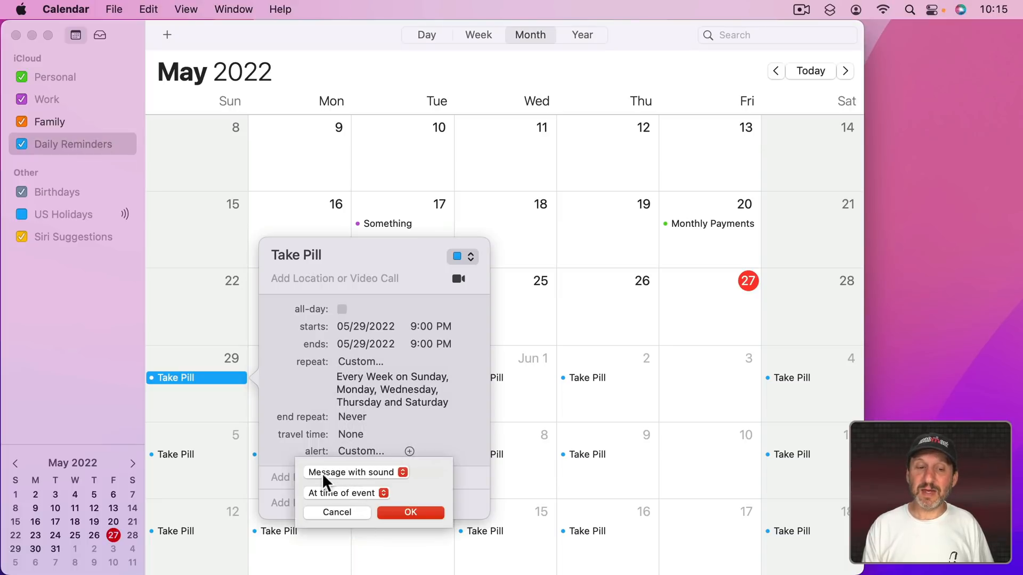
{"action": "left_click", "coordinate": [356, 473]}
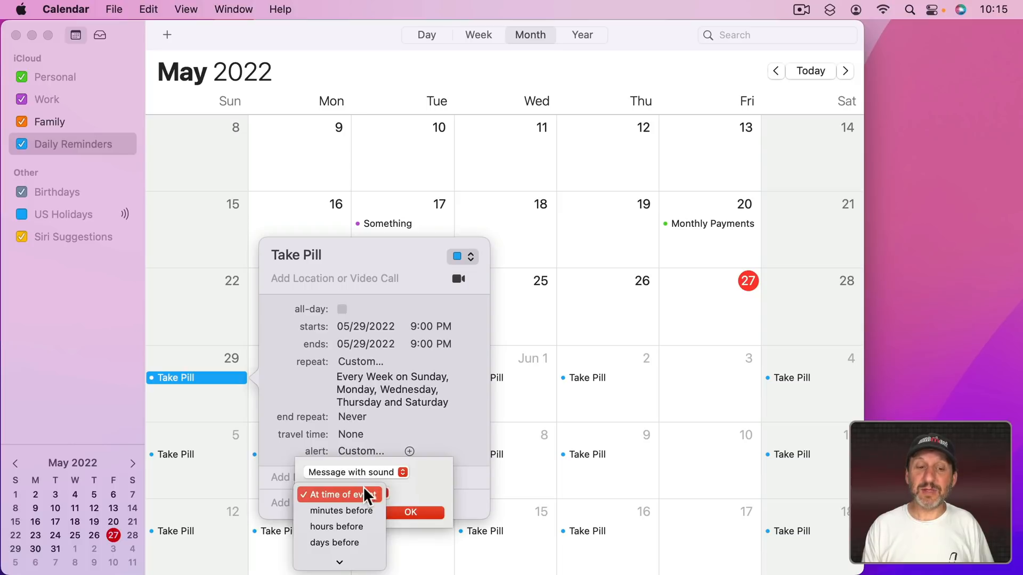
{"action": "left_click", "coordinate": [339, 494]}
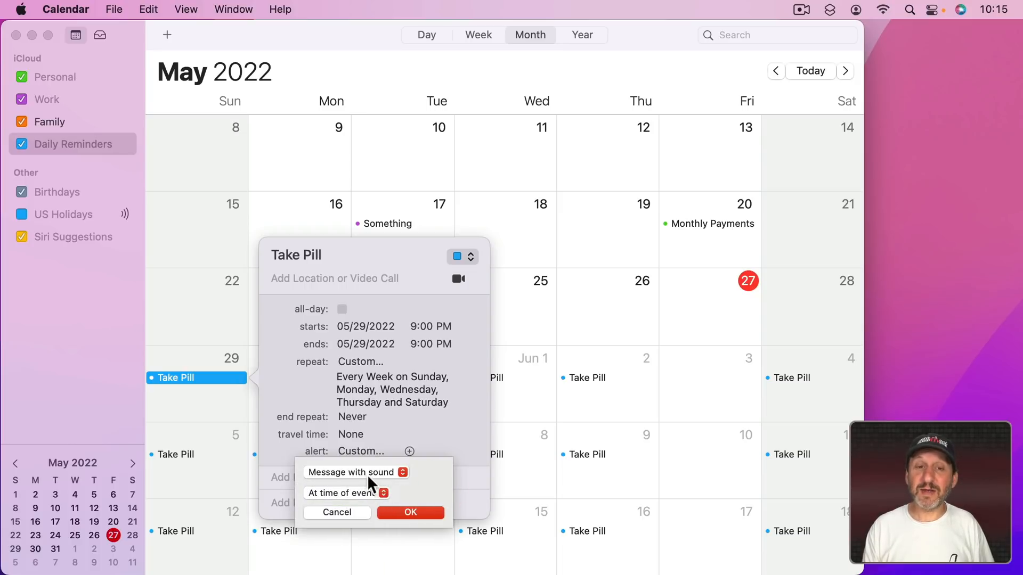
{"action": "left_click", "coordinate": [356, 473]}
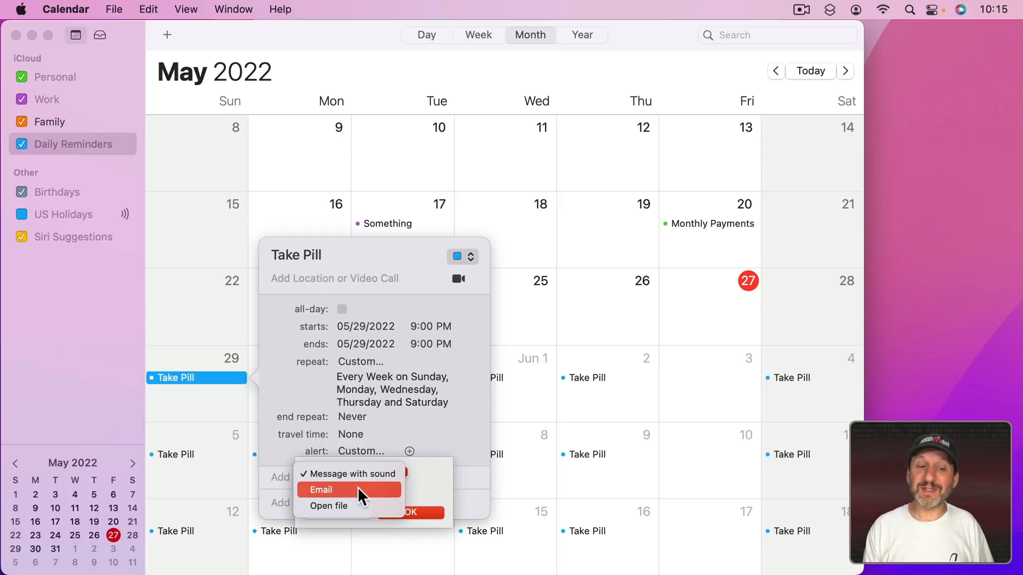
{"action": "left_click", "coordinate": [342, 489]}
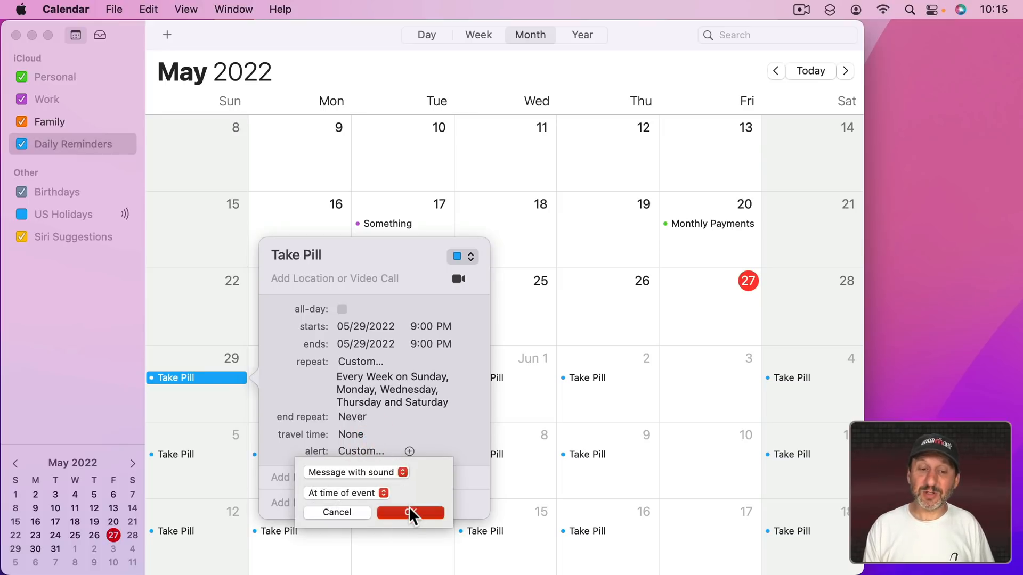
{"action": "left_click", "coordinate": [412, 513]}
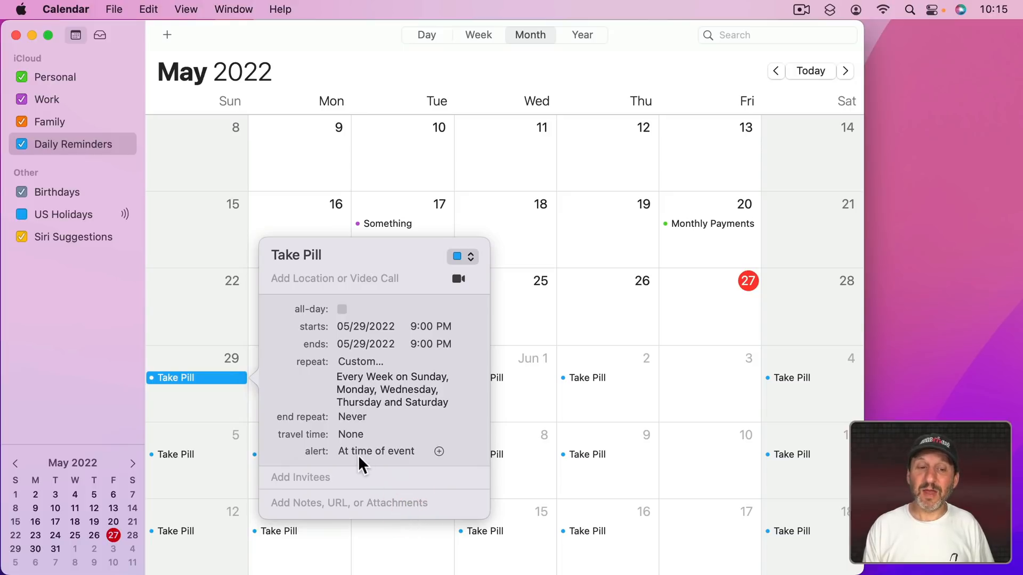
{"action": "mouse_move", "coordinate": [439, 452]}
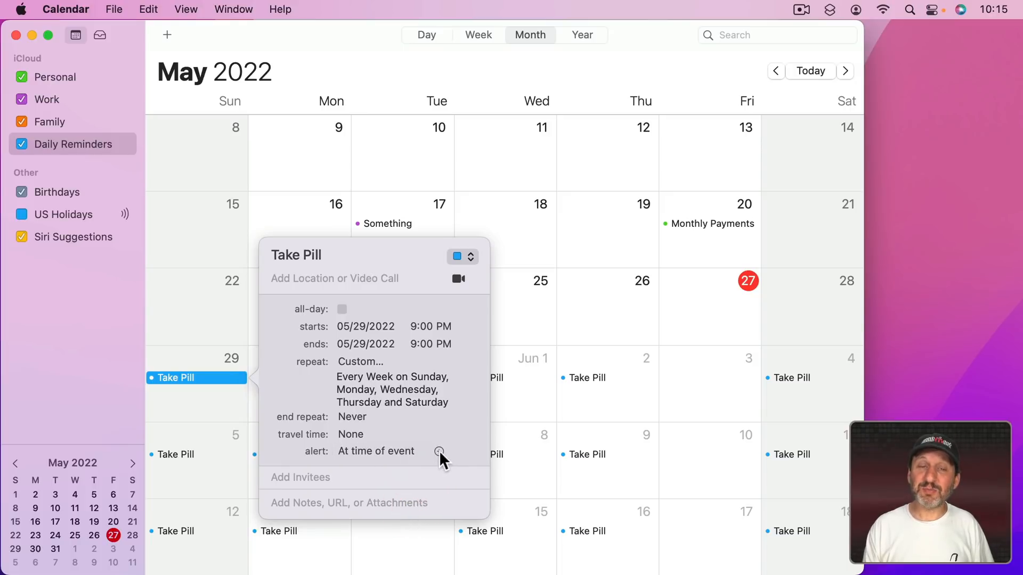
Add a custom second alert that sends an email at the time of the event.
{"action": "left_click", "coordinate": [439, 452]}
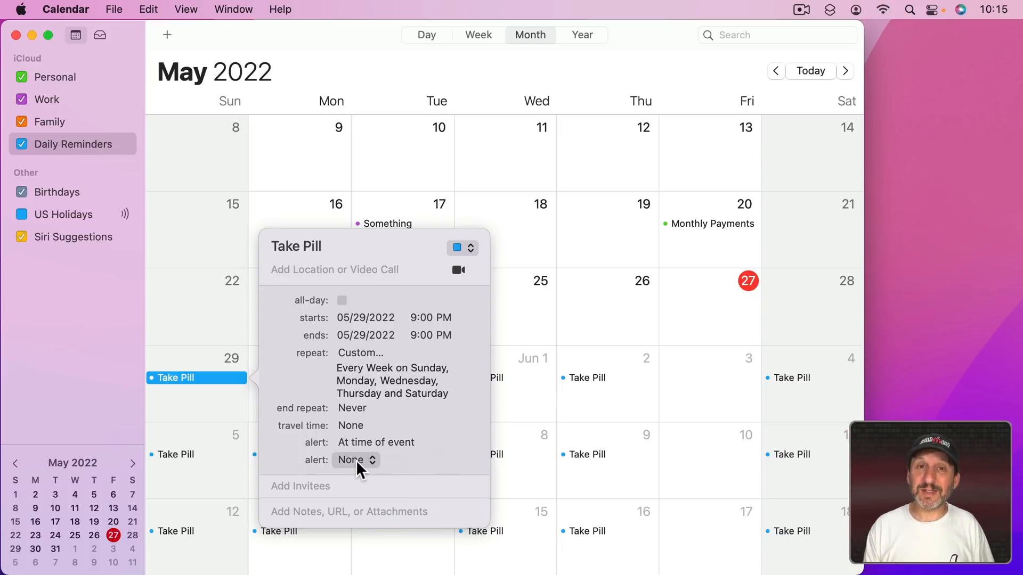
{"action": "left_click", "coordinate": [356, 460]}
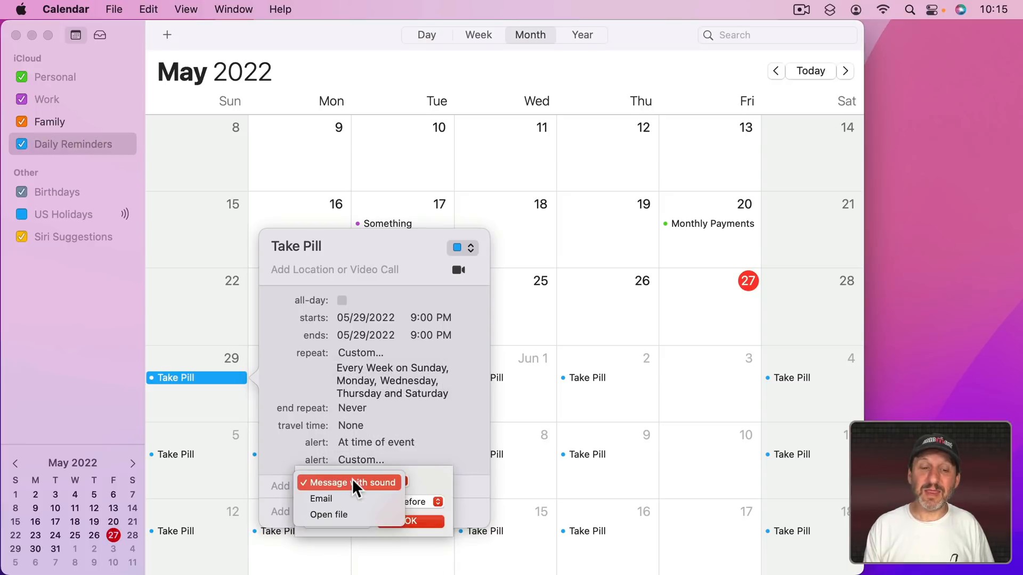
{"action": "left_click", "coordinate": [320, 499]}
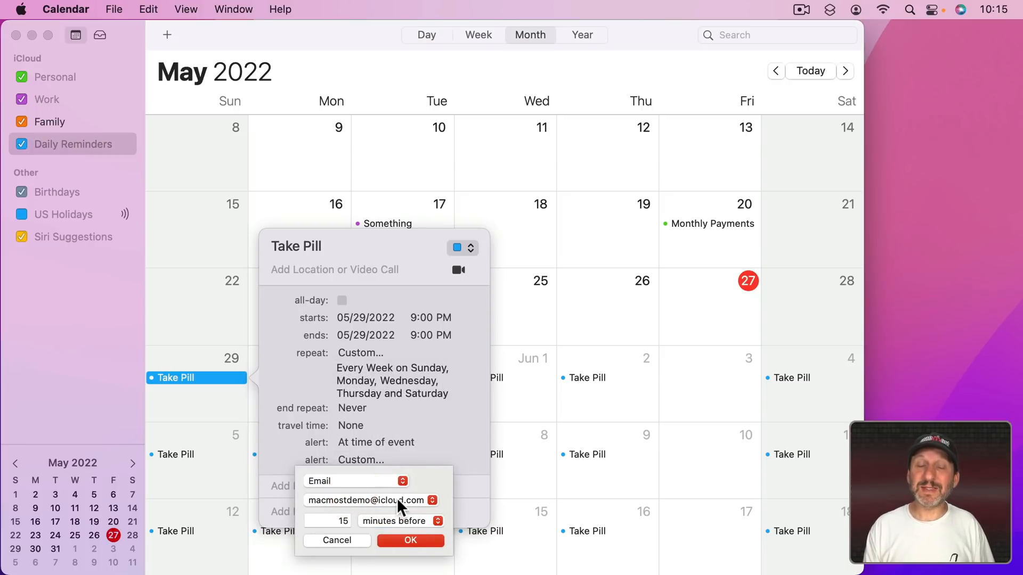
{"action": "left_click", "coordinate": [371, 501]}
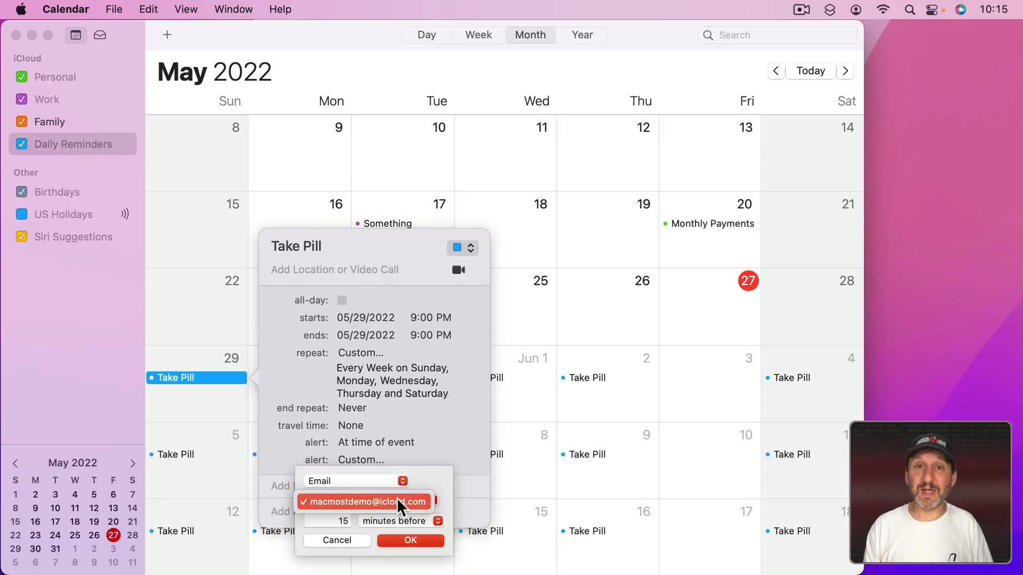
{"action": "mouse_move", "coordinate": [370, 530]}
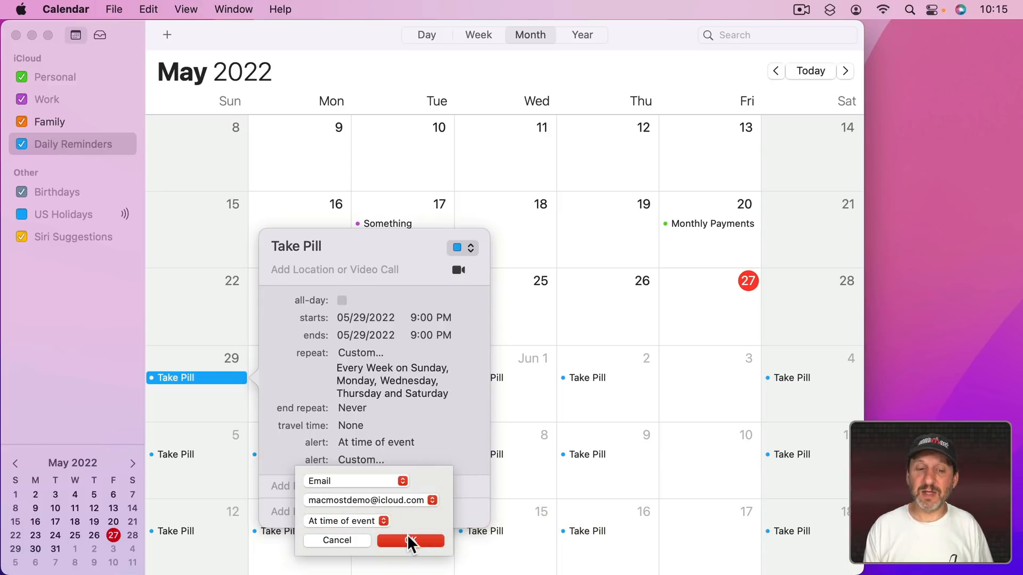
{"action": "left_click", "coordinate": [409, 541]}
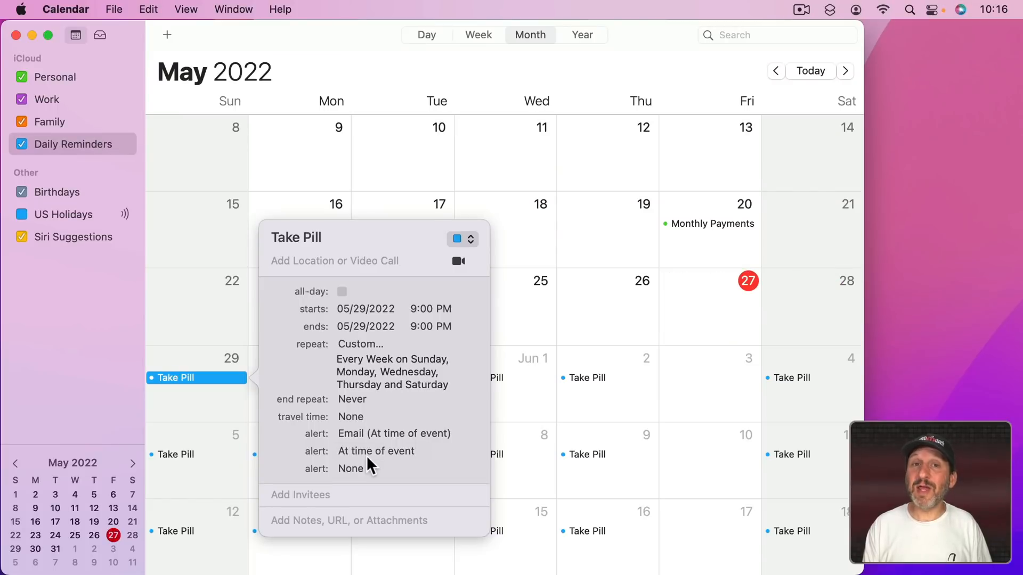
Close the Take Pill details and move the month view forward to June 2022.
{"action": "left_click", "coordinate": [375, 452]}
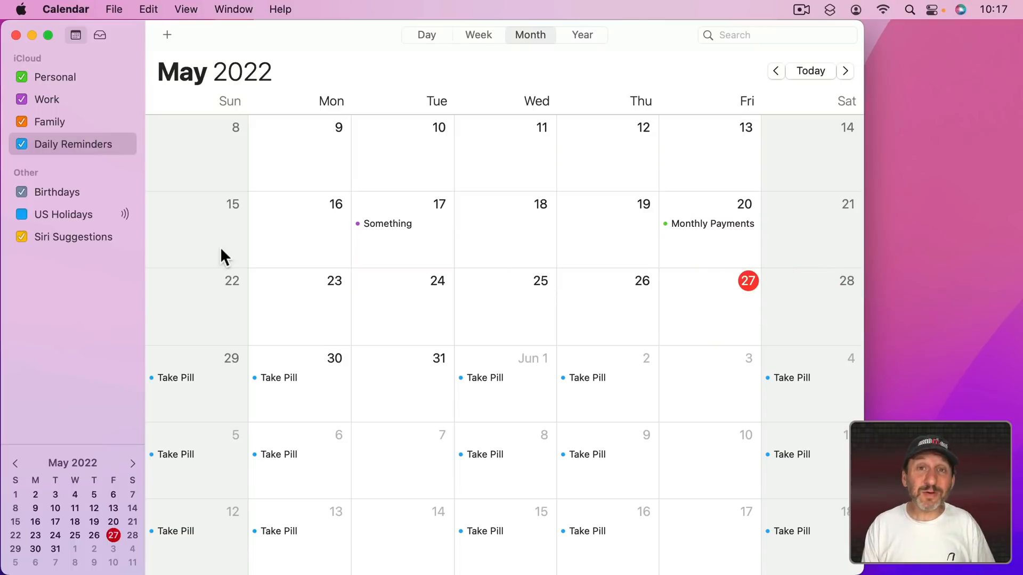
{"action": "mouse_move", "coordinate": [359, 321]}
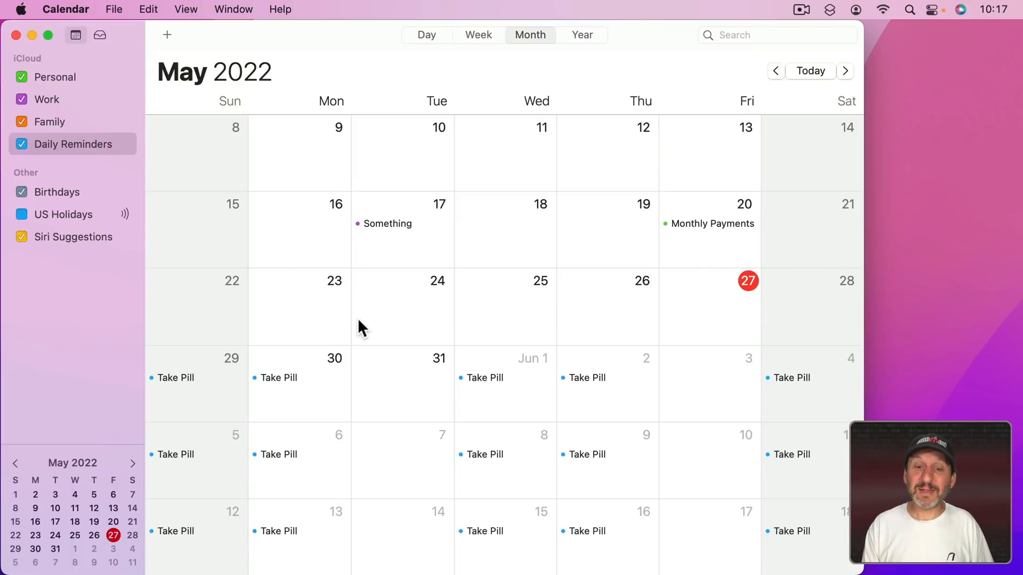
{"action": "left_click", "coordinate": [845, 70]}
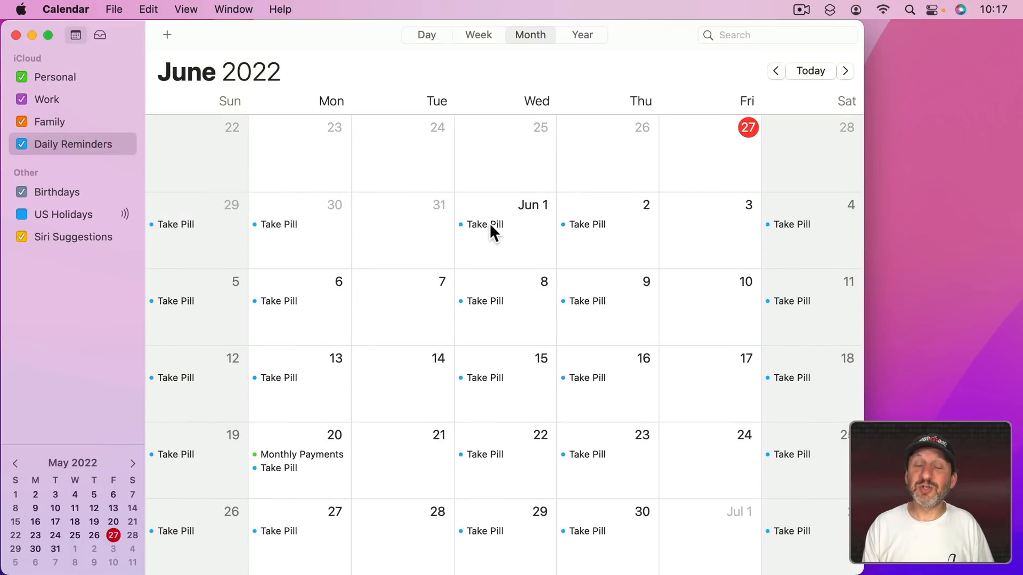
{"action": "mouse_move", "coordinate": [531, 241]}
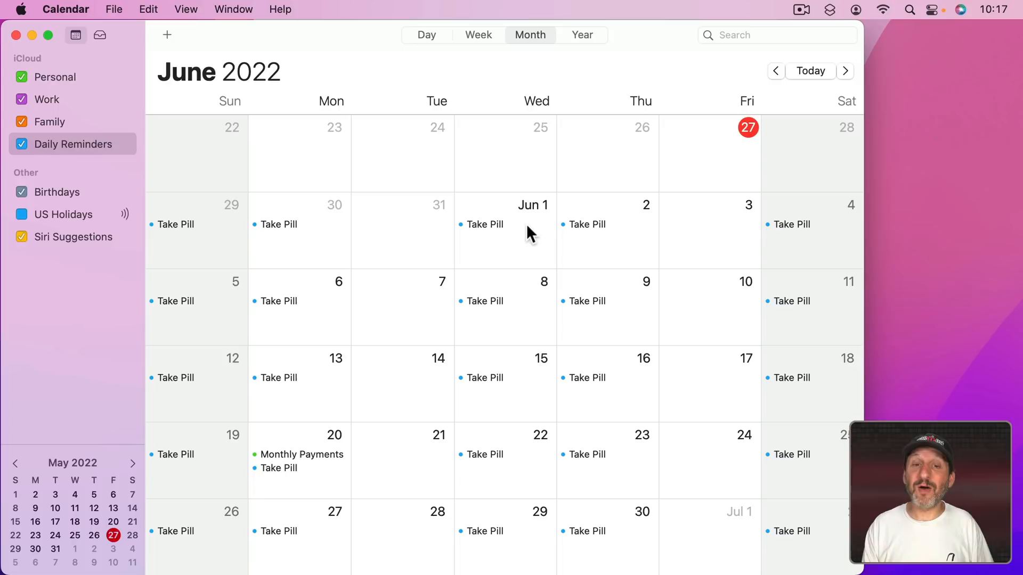
{"action": "mouse_move", "coordinate": [512, 241]}
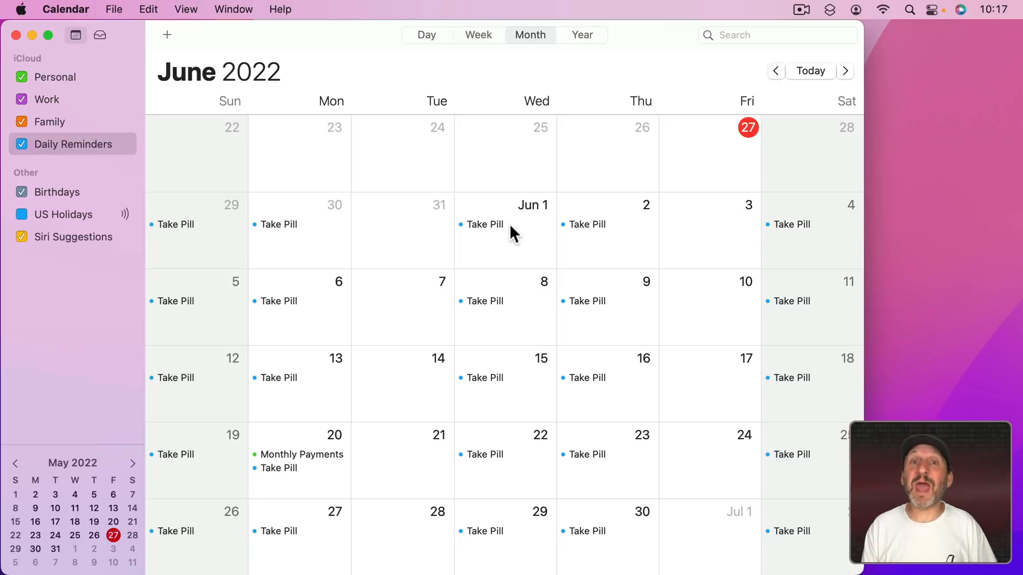
{"action": "mouse_move", "coordinate": [494, 237]}
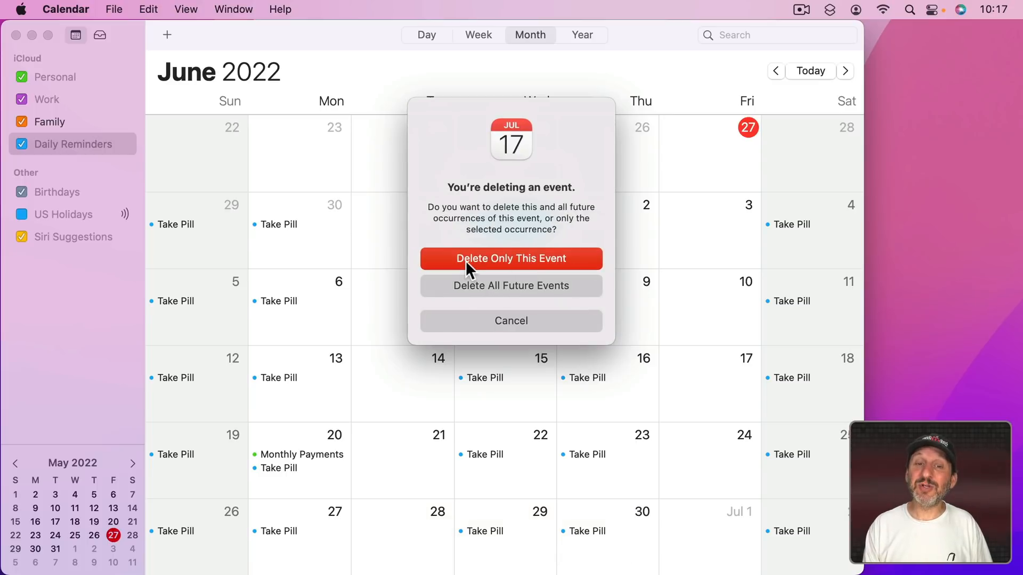
{"action": "mouse_move", "coordinate": [529, 267]}
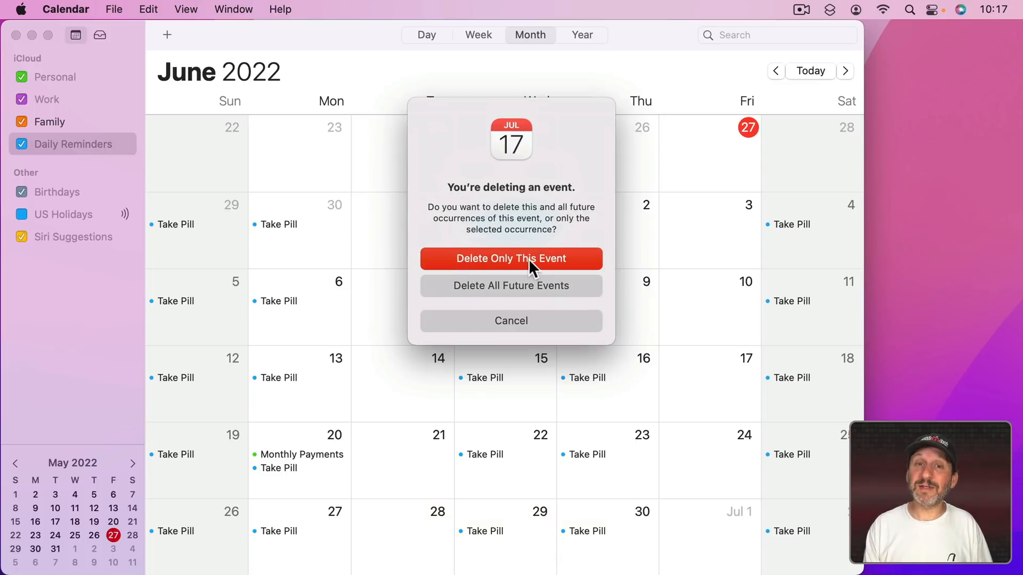
Delete only the June 1 Take Pill occurrence, then select the June 15 occurrence.
{"action": "left_click", "coordinate": [511, 258]}
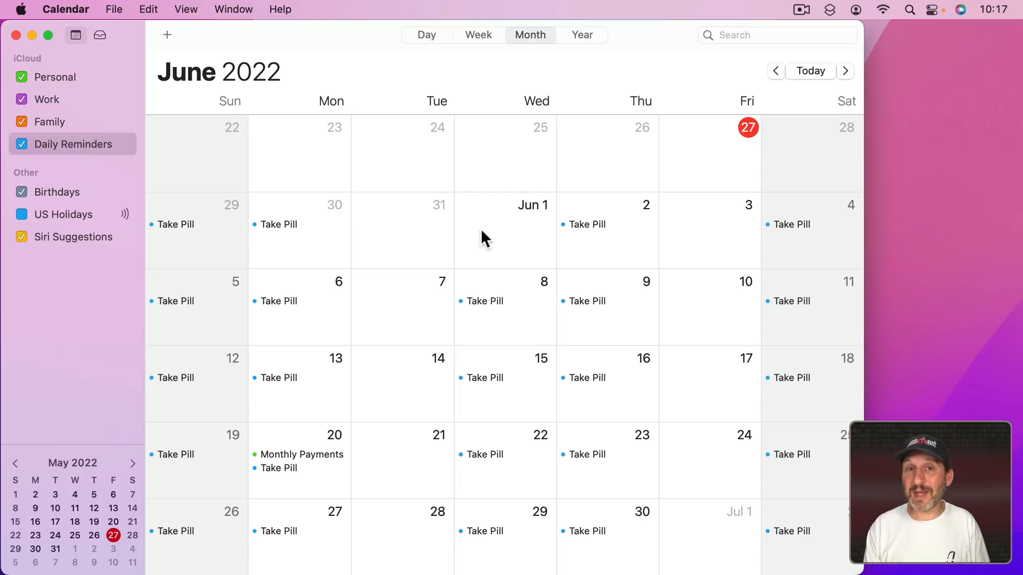
{"action": "mouse_move", "coordinate": [510, 257]}
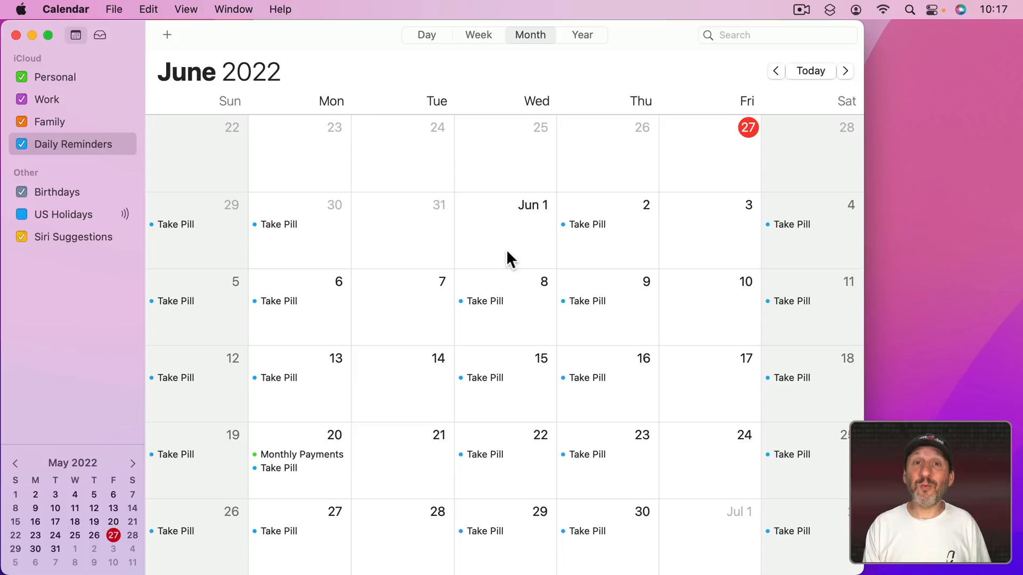
{"action": "mouse_move", "coordinate": [485, 390]}
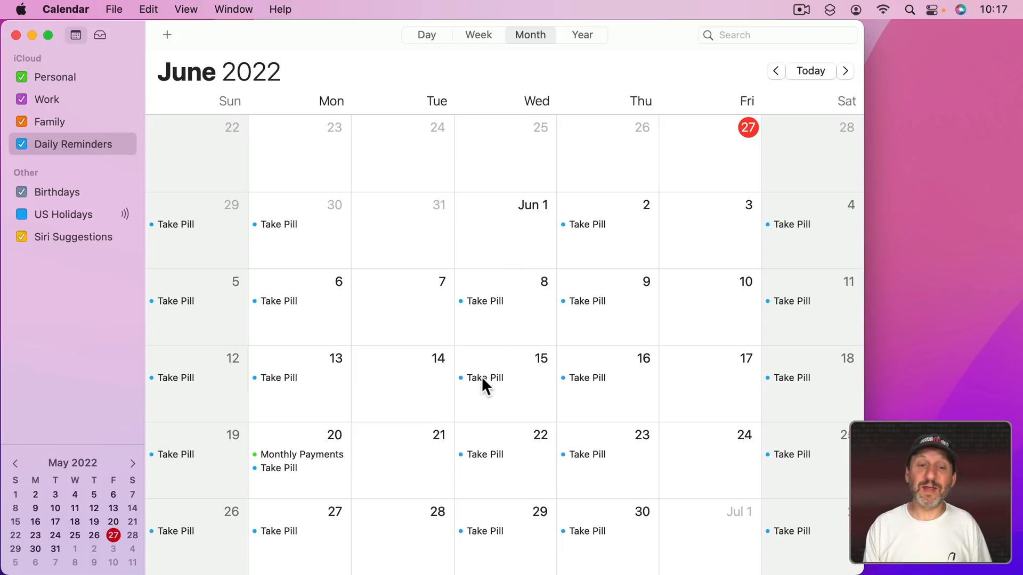
{"action": "left_click", "coordinate": [484, 377]}
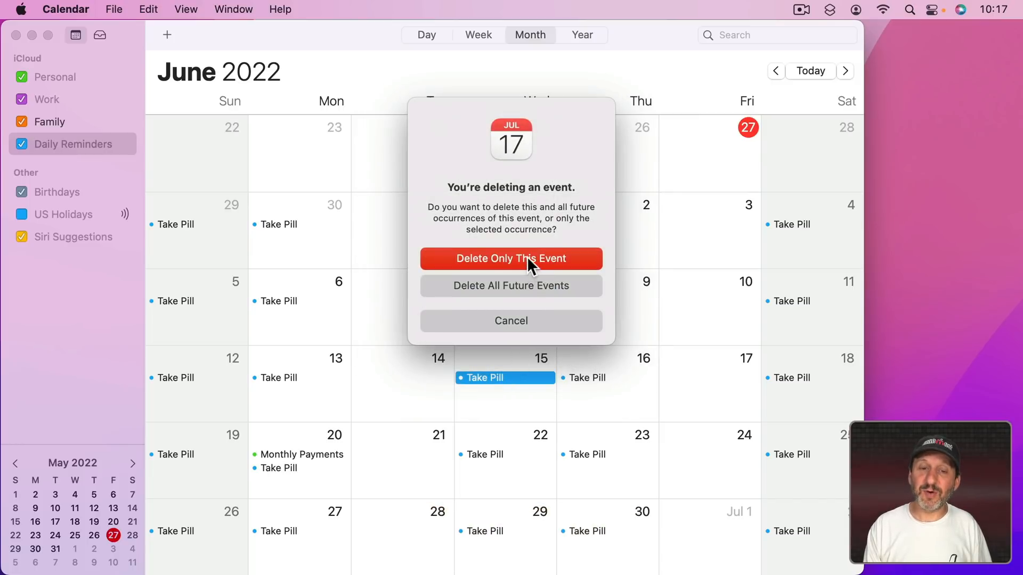
{"action": "left_click", "coordinate": [511, 258]}
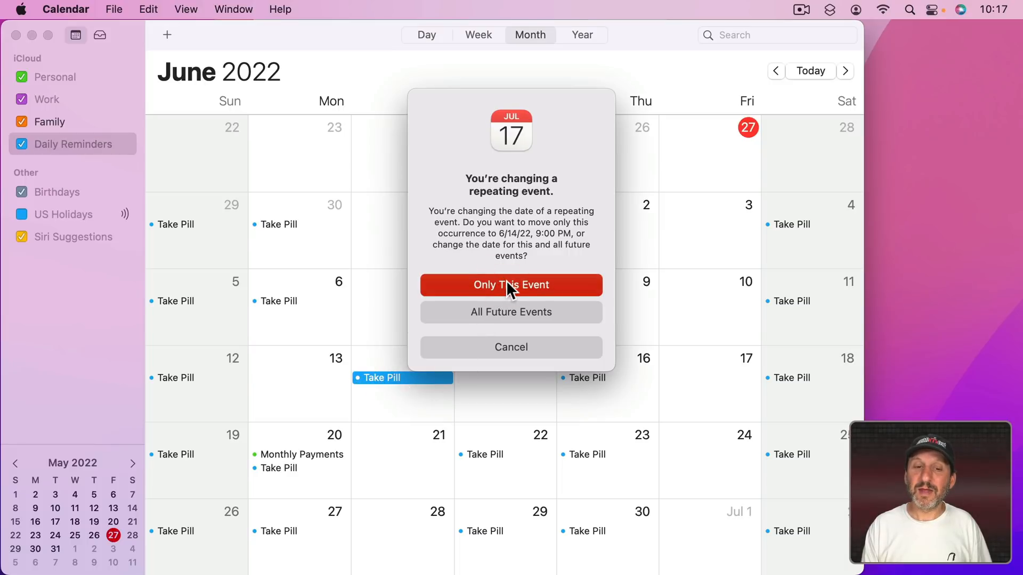
Move only the June 15 occurrence to June 14 and check the copy left on June 15 at 9 PM.
{"action": "left_click", "coordinate": [512, 285]}
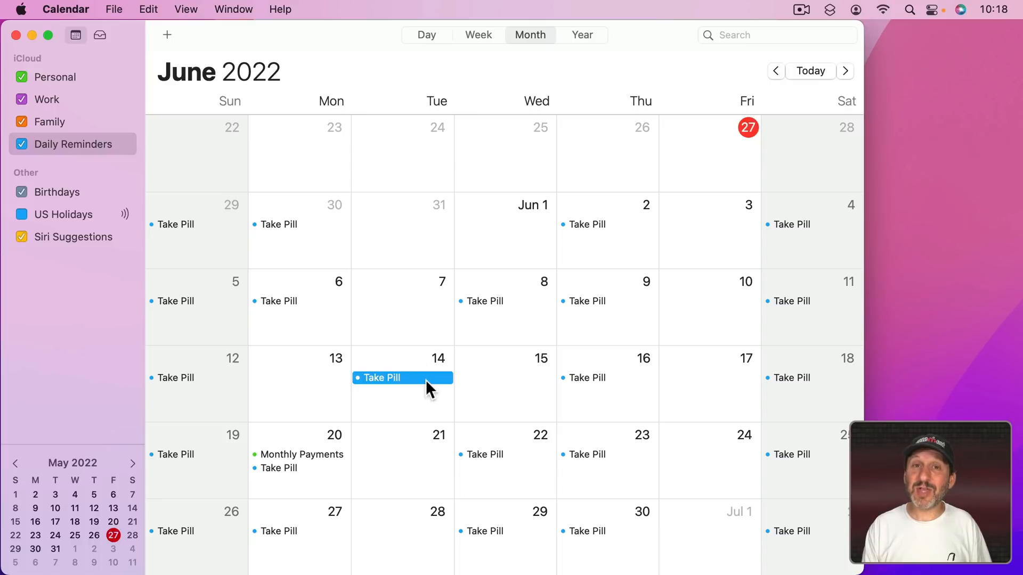
{"action": "mouse_move", "coordinate": [511, 435]}
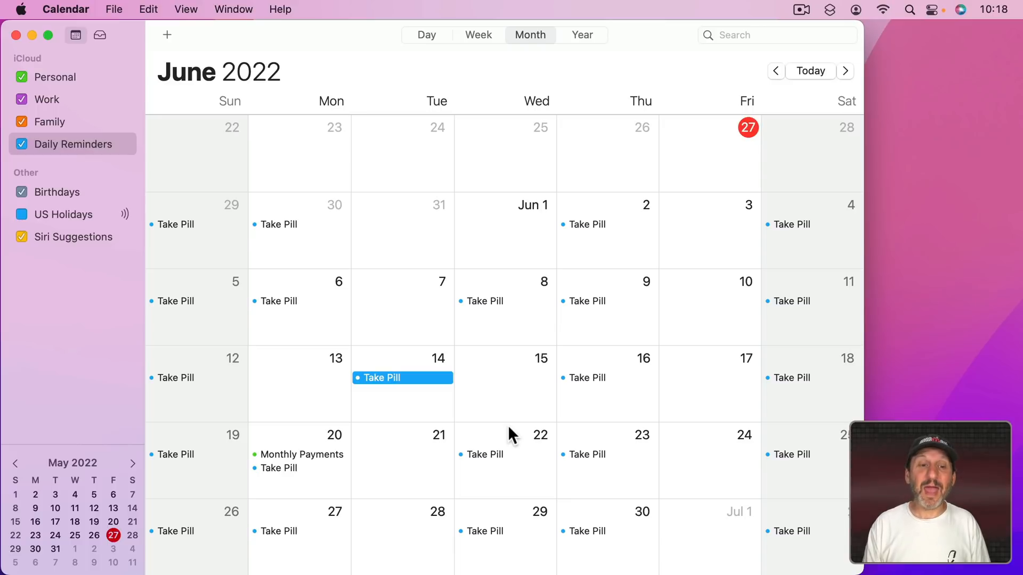
{"action": "mouse_move", "coordinate": [359, 399]}
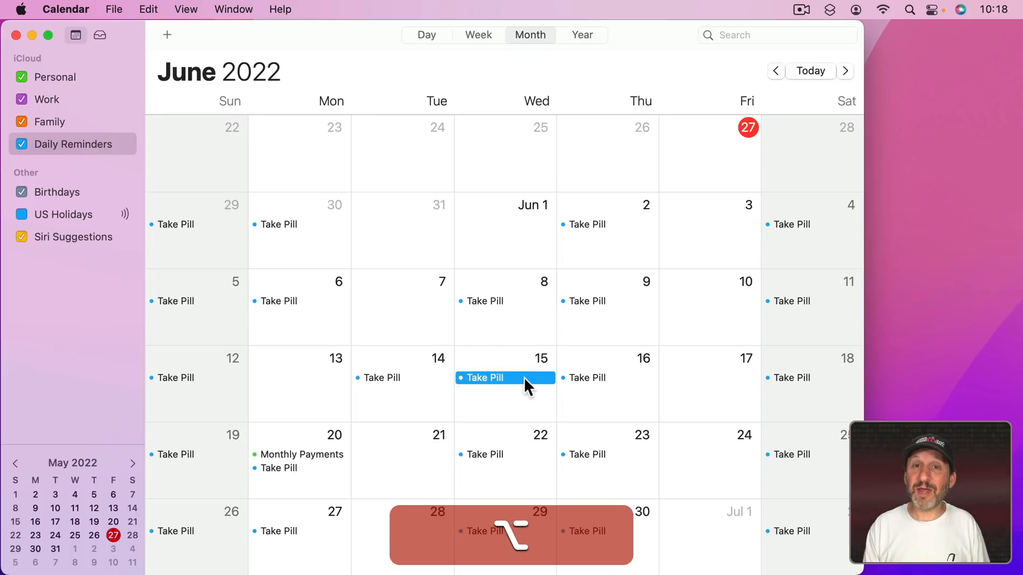
{"action": "double_click", "coordinate": [485, 377]}
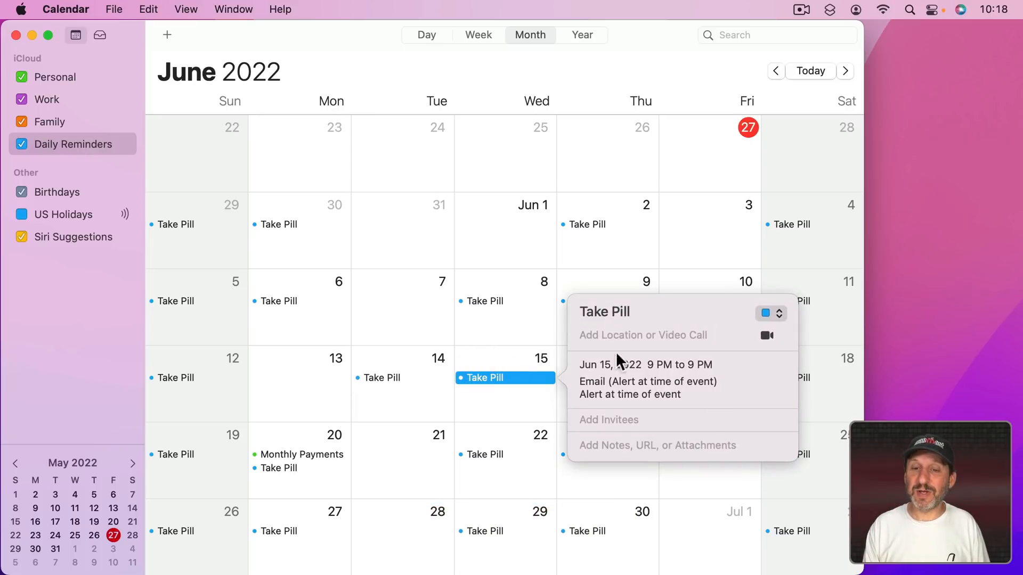
{"action": "left_click", "coordinate": [479, 383]}
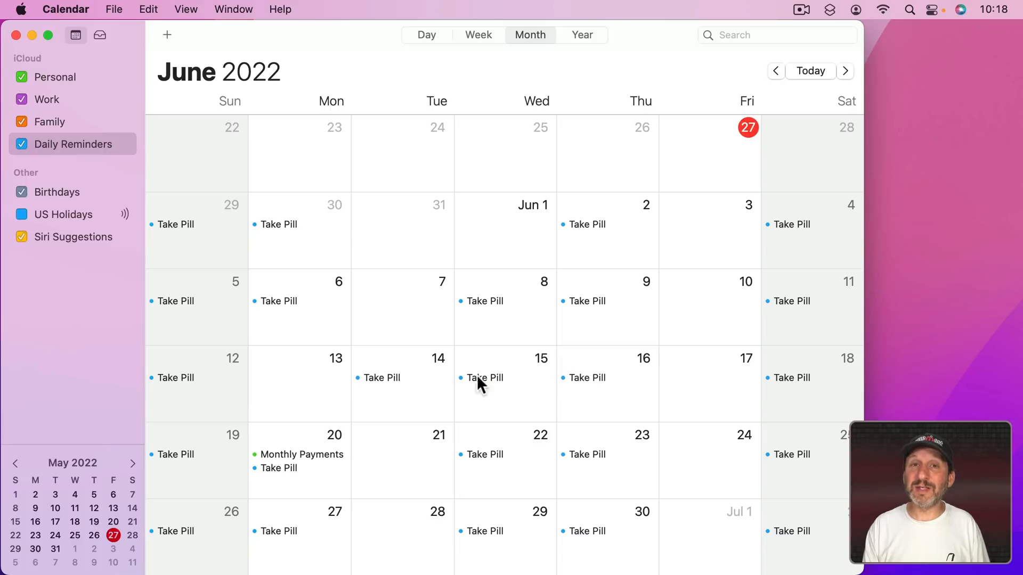
{"action": "mouse_move", "coordinate": [408, 405]}
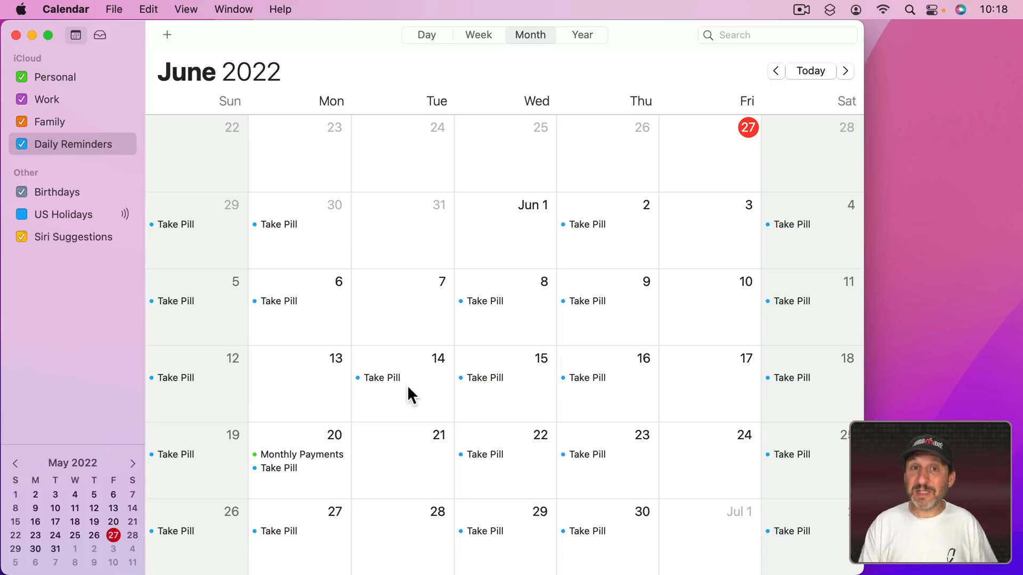
{"action": "mouse_move", "coordinate": [501, 381]}
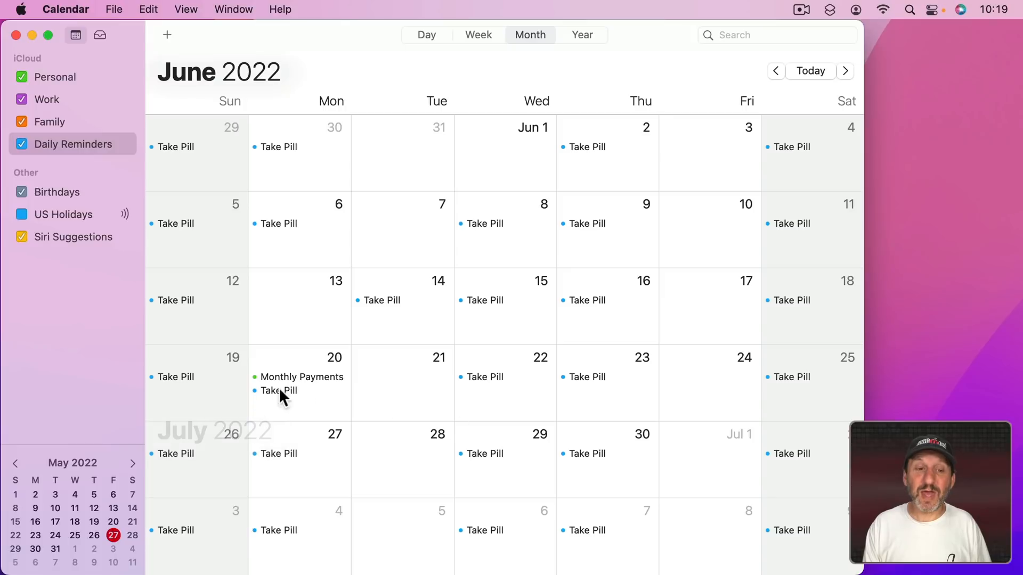
{"action": "mouse_move", "coordinate": [533, 404]}
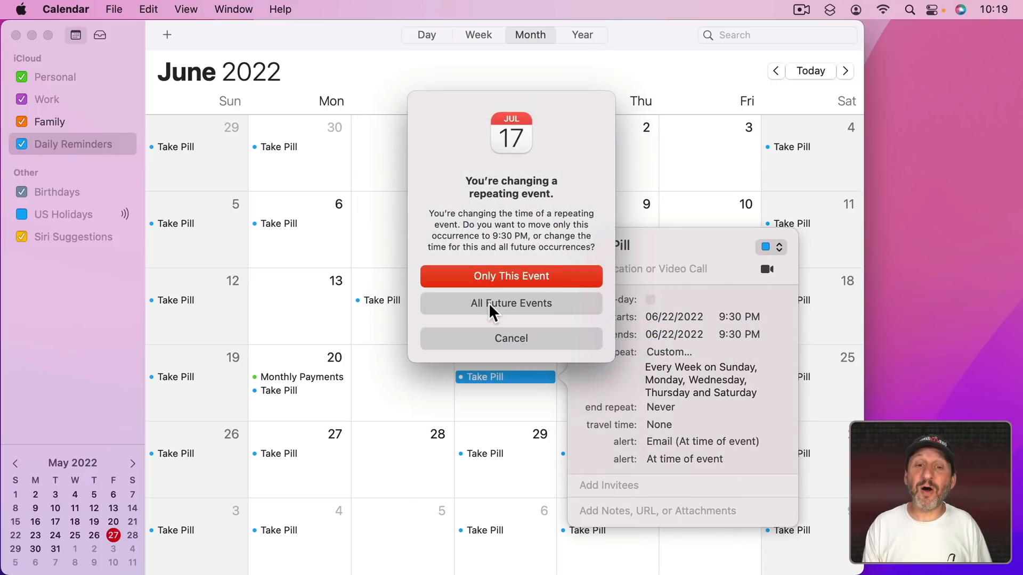
Apply the 9:30 PM start time to the June 22 occurrence and all future ones.
{"action": "left_click", "coordinate": [511, 303]}
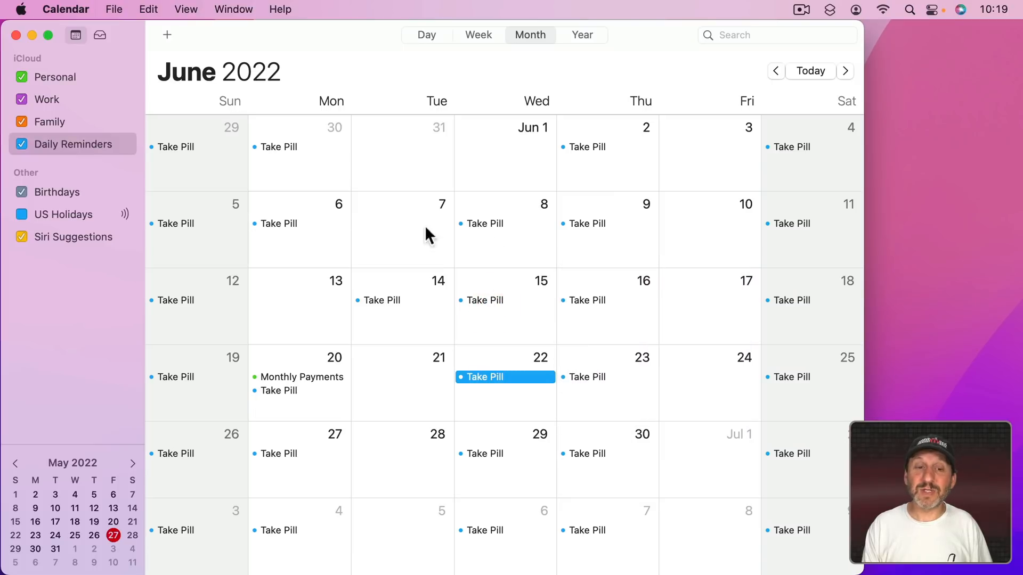
{"action": "mouse_move", "coordinate": [490, 347]}
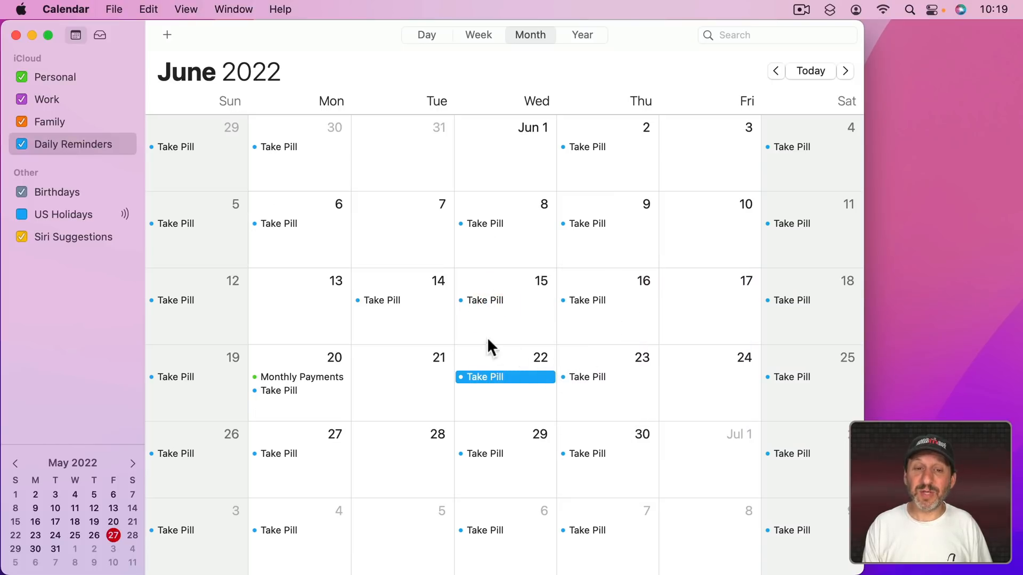
{"action": "mouse_move", "coordinate": [588, 456]}
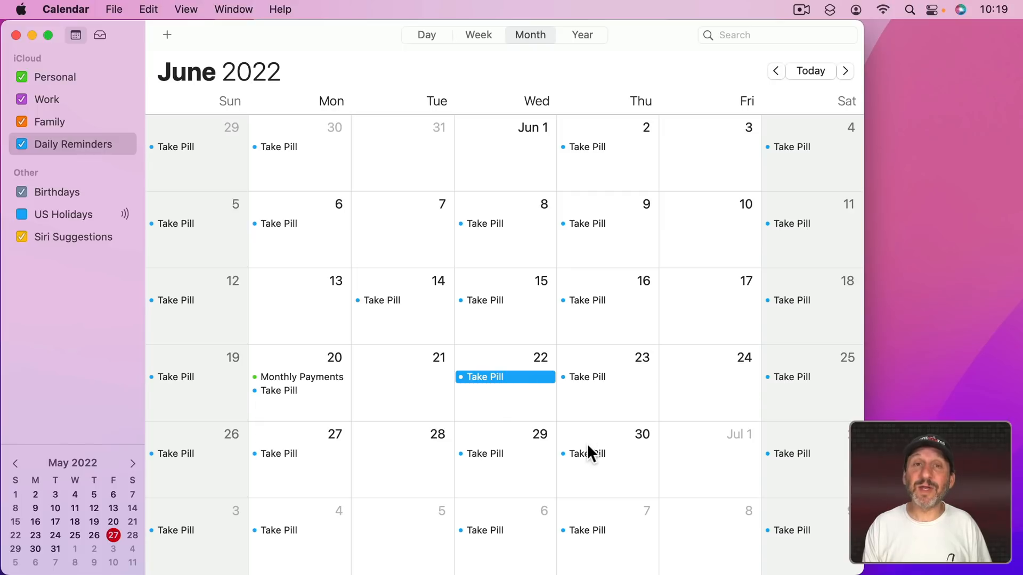
{"action": "mouse_move", "coordinate": [512, 385]}
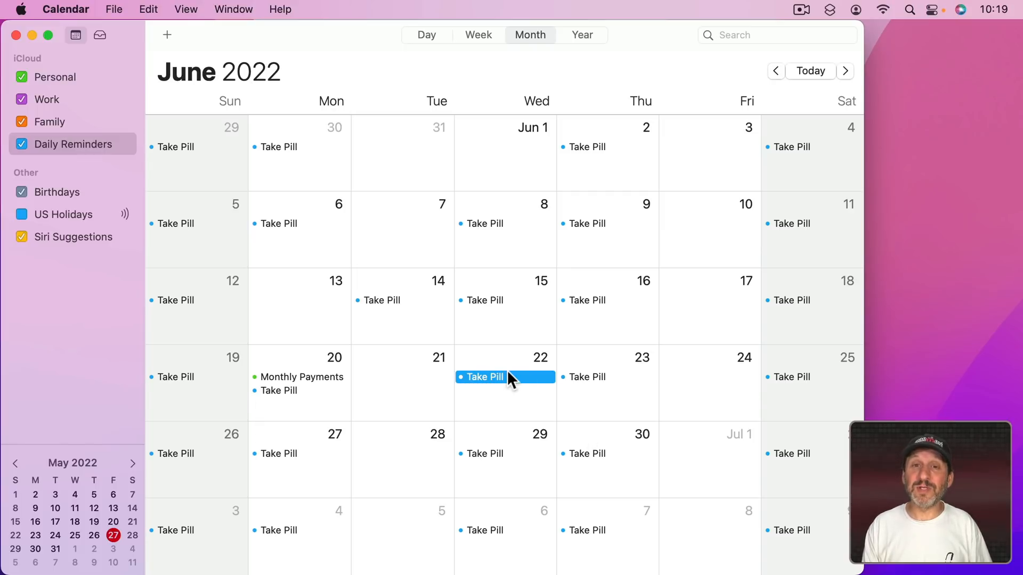
{"action": "mouse_move", "coordinate": [428, 388]}
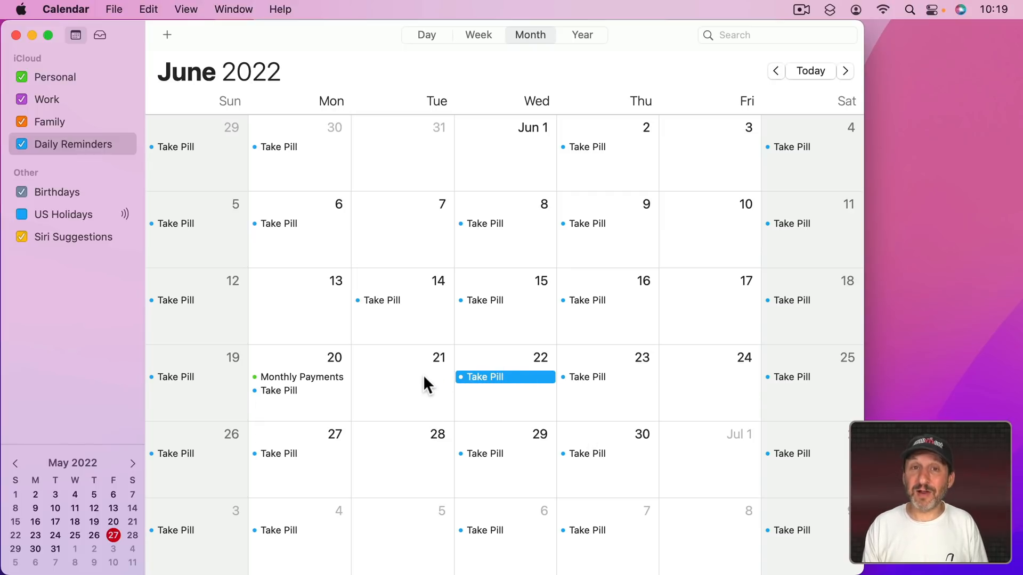